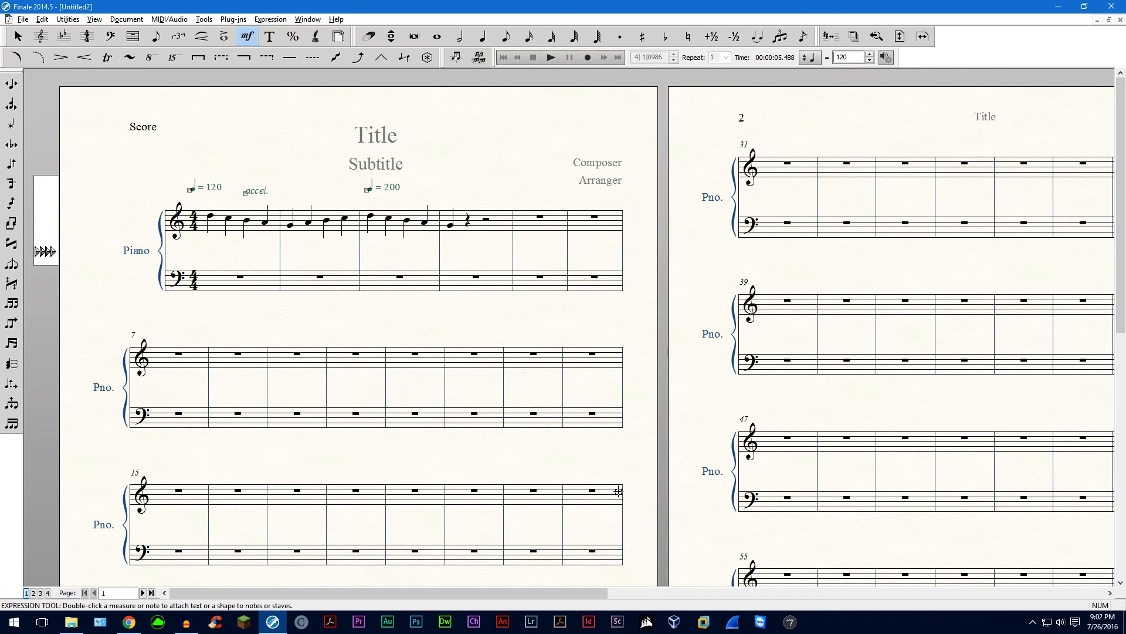
{"action": "mouse_move", "coordinate": [551, 292]}
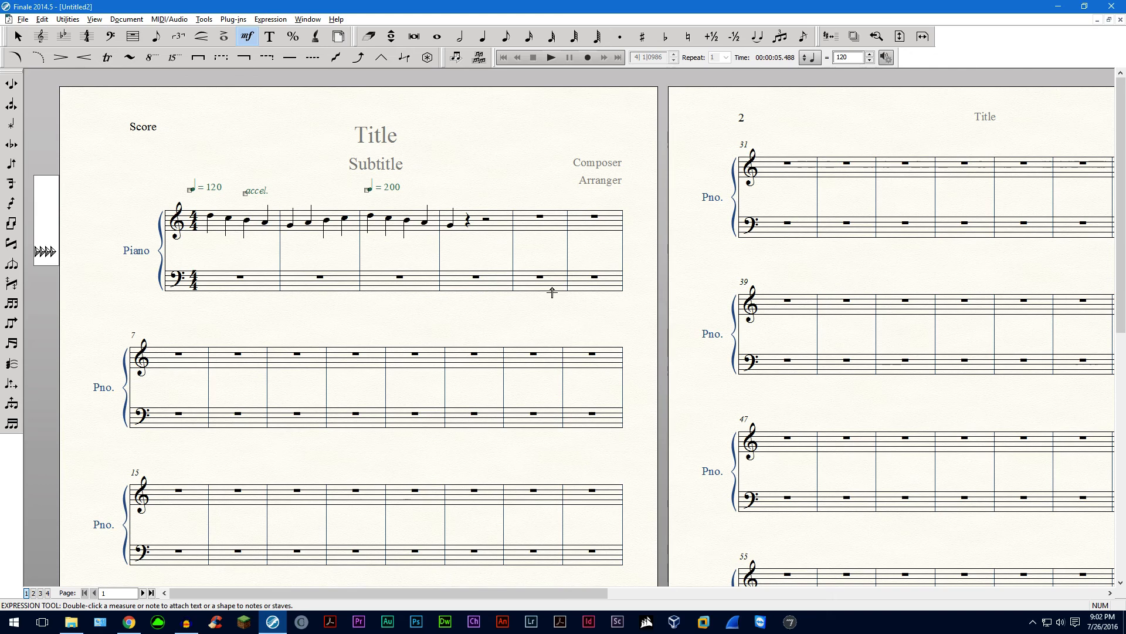
{"action": "mouse_move", "coordinate": [536, 257]}
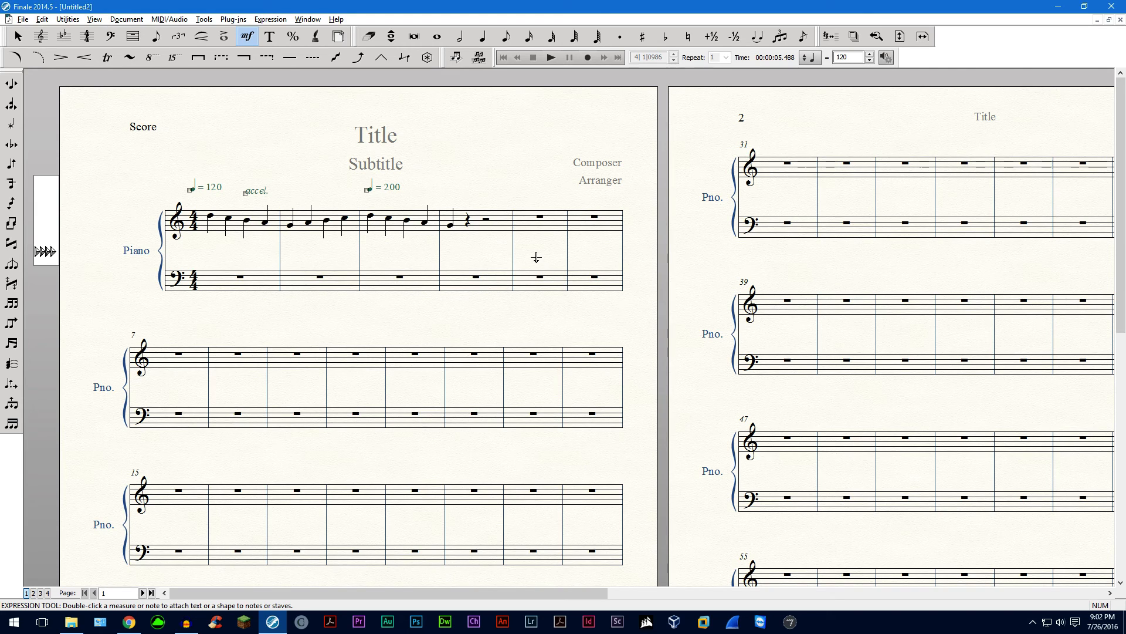
{"action": "mouse_move", "coordinate": [539, 225]}
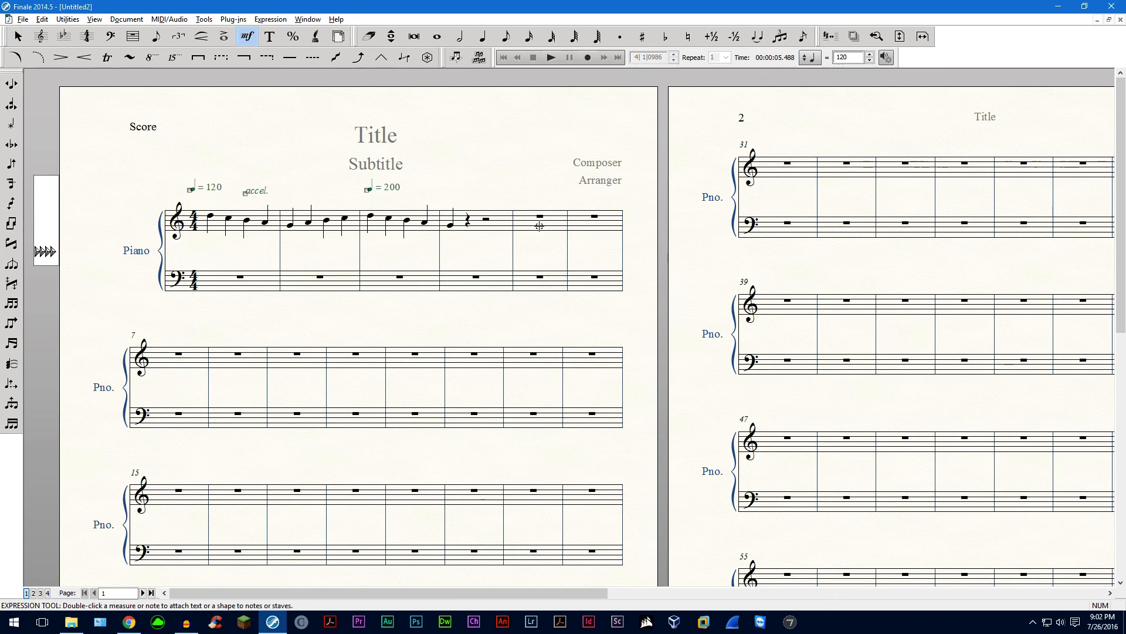
{"action": "mouse_move", "coordinate": [521, 181]}
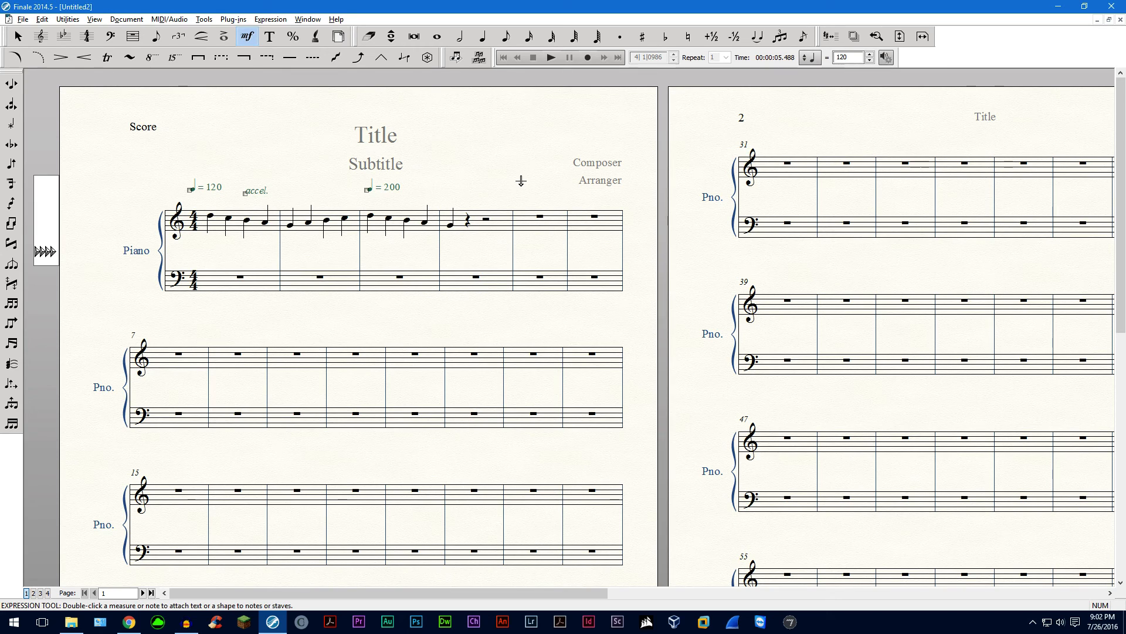
{"action": "mouse_move", "coordinate": [383, 170]}
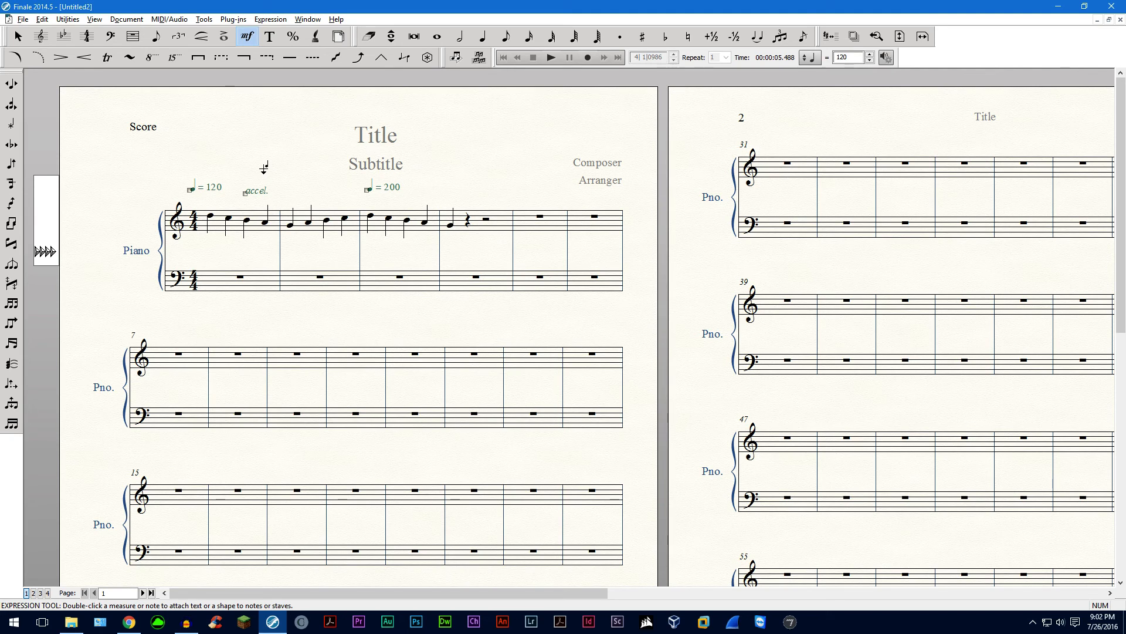
{"action": "mouse_move", "coordinate": [209, 227]}
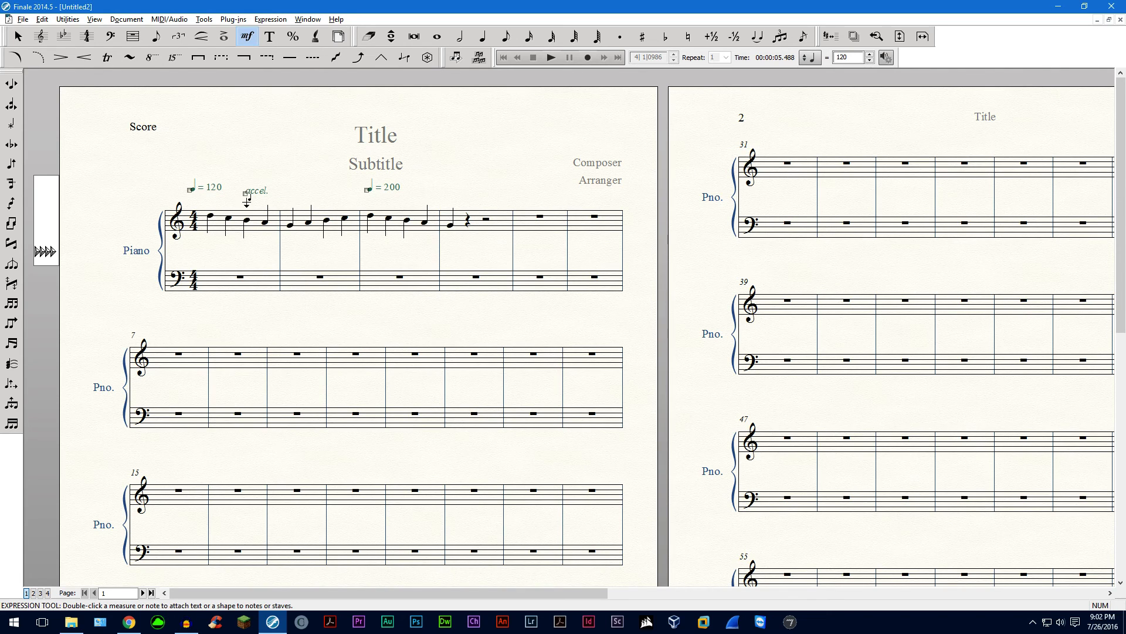
{"action": "mouse_move", "coordinate": [244, 128]}
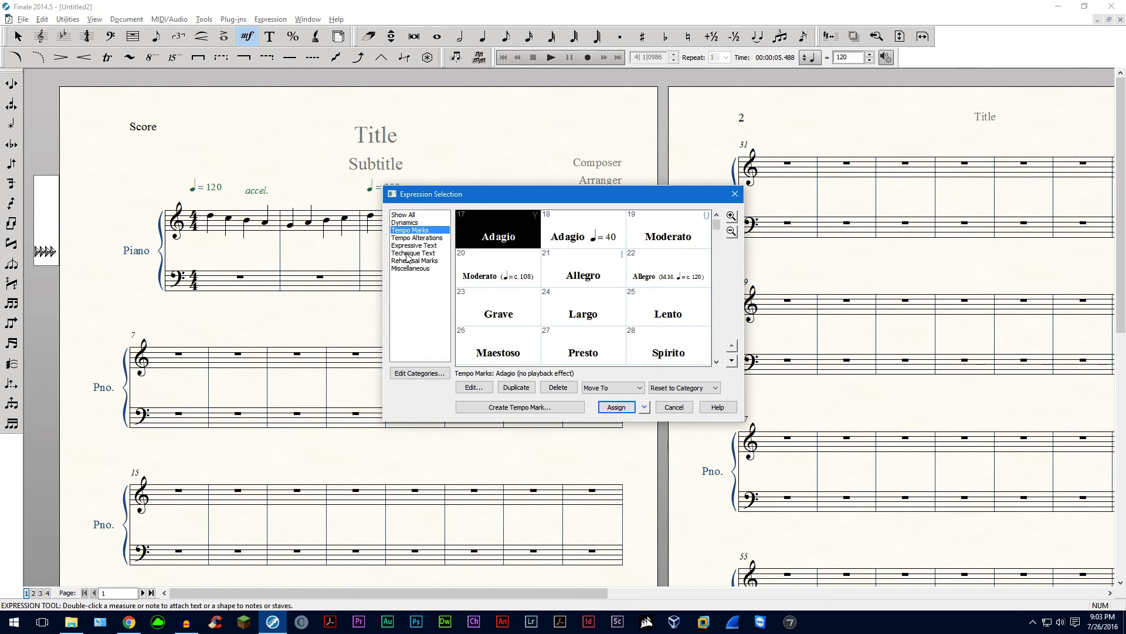
Show the rehearsal mark and tempo alteration expressions such as accel
{"action": "left_click", "coordinate": [415, 260]}
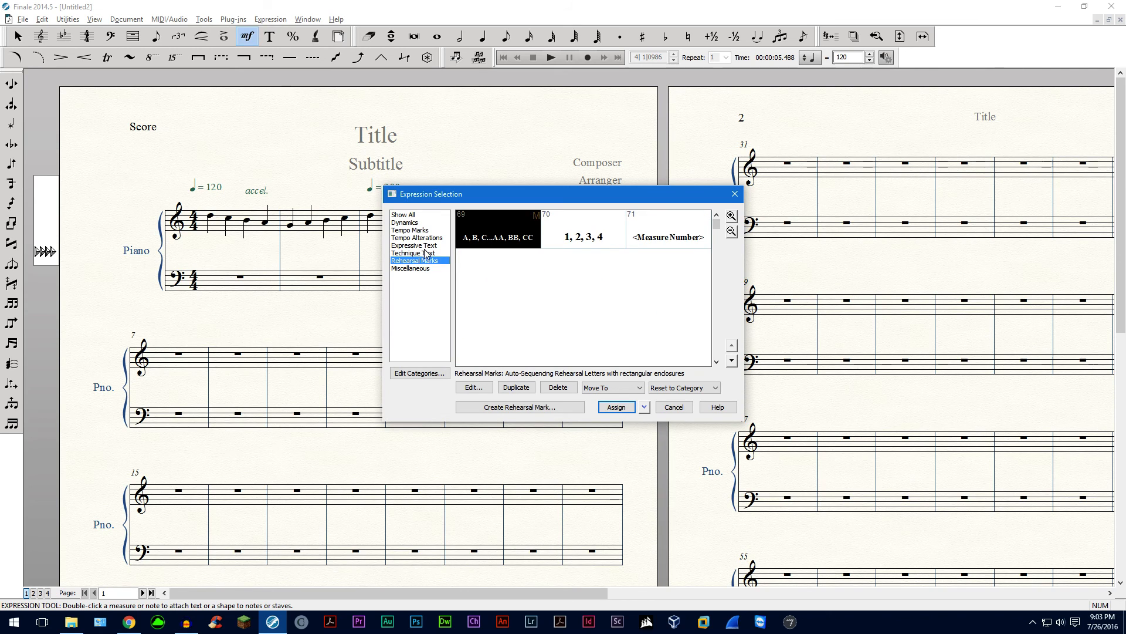
{"action": "left_click", "coordinate": [417, 238]}
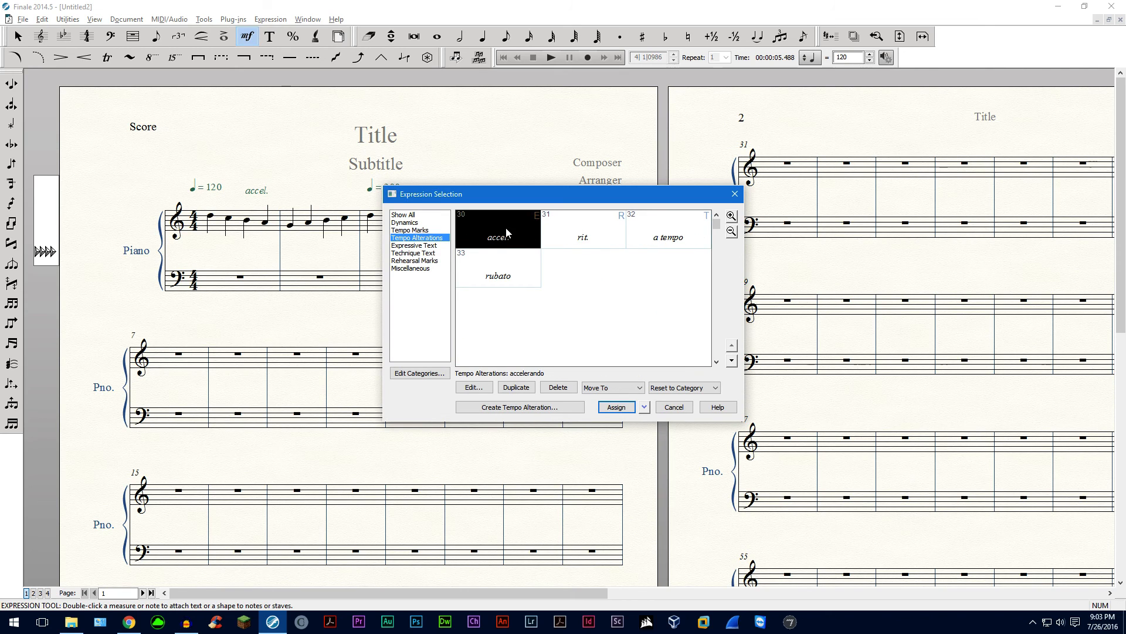
{"action": "mouse_move", "coordinate": [507, 253]}
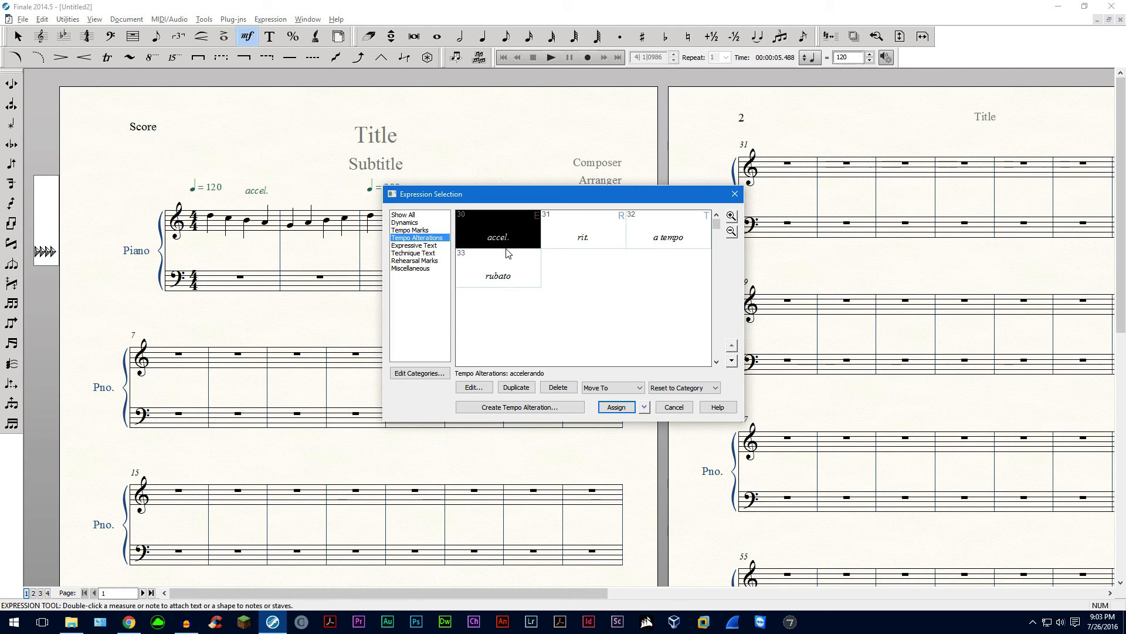
{"action": "mouse_move", "coordinate": [553, 267]}
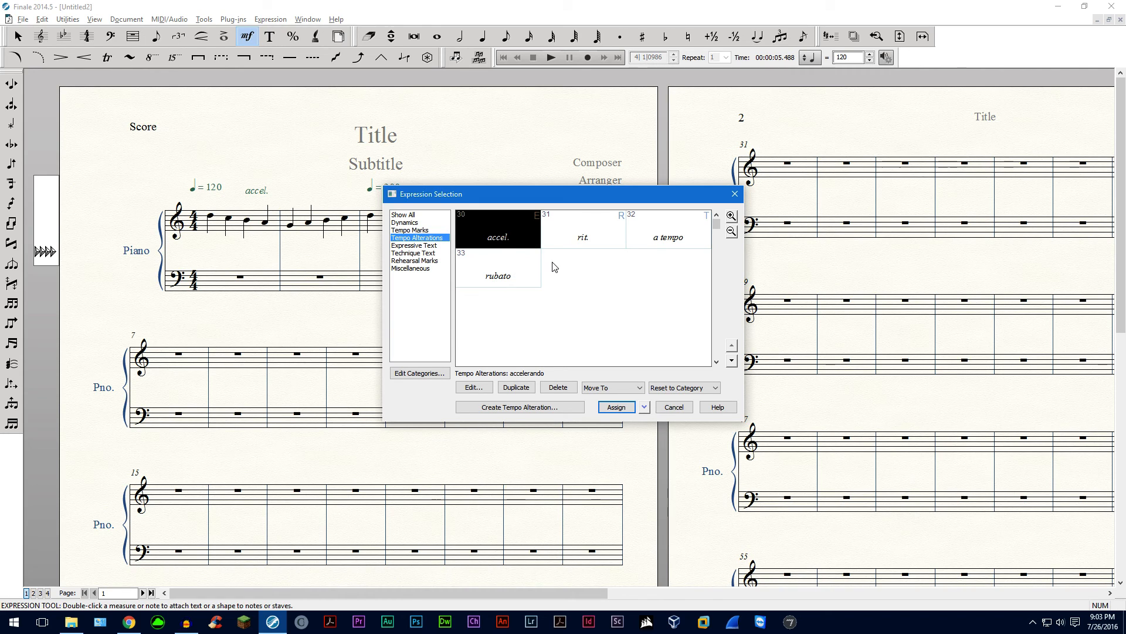
{"action": "mouse_move", "coordinate": [673, 406]}
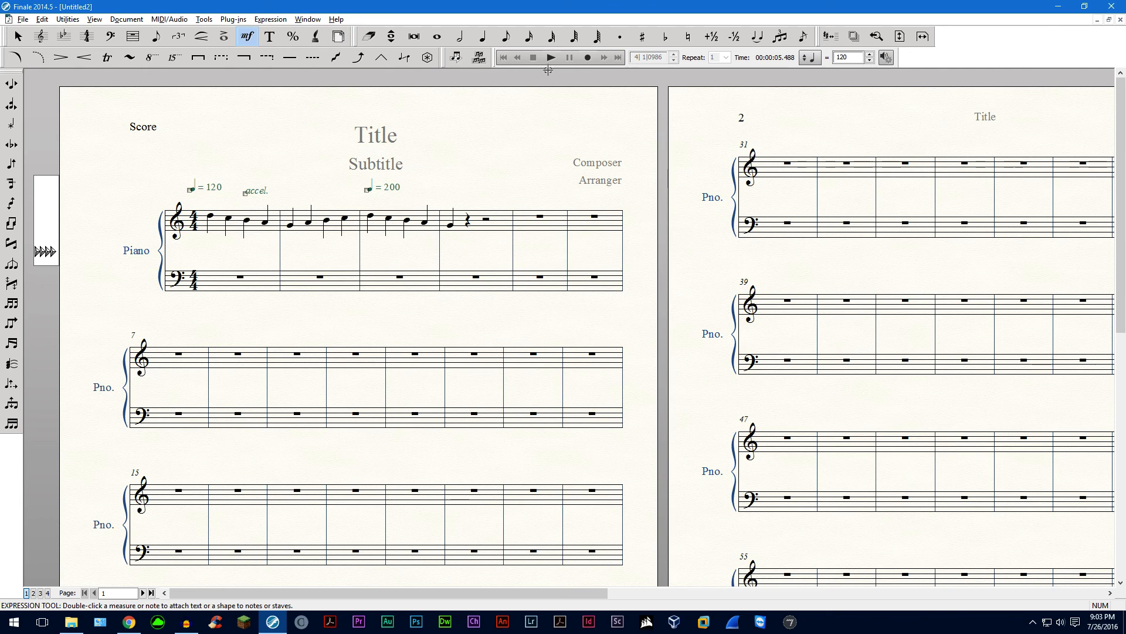
{"action": "left_click", "coordinate": [550, 57]}
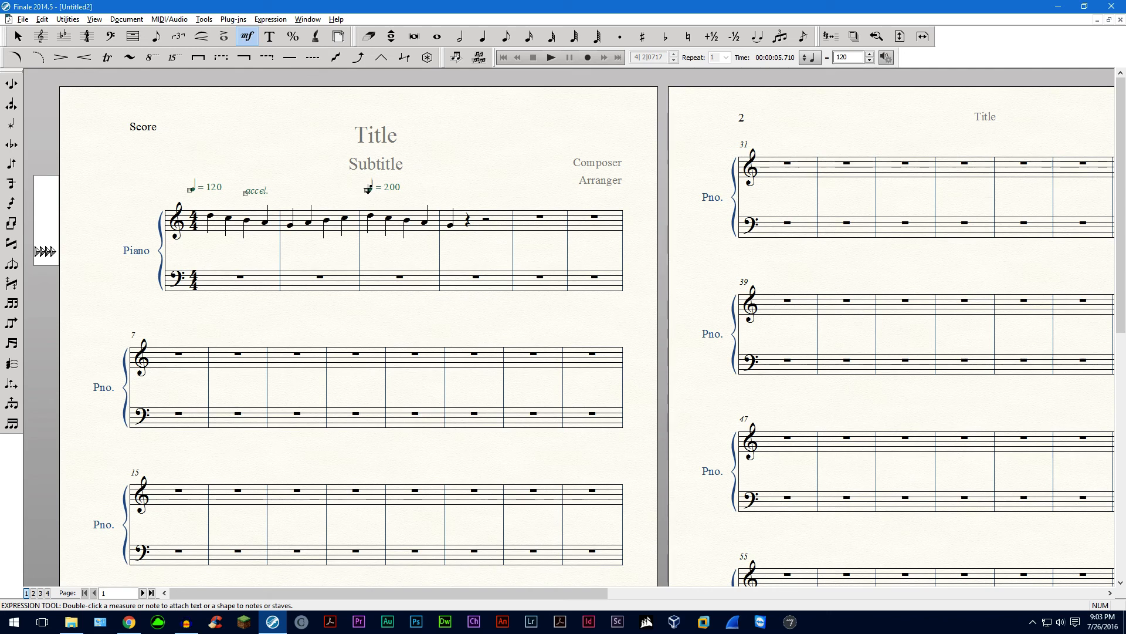
{"action": "mouse_move", "coordinate": [377, 223]}
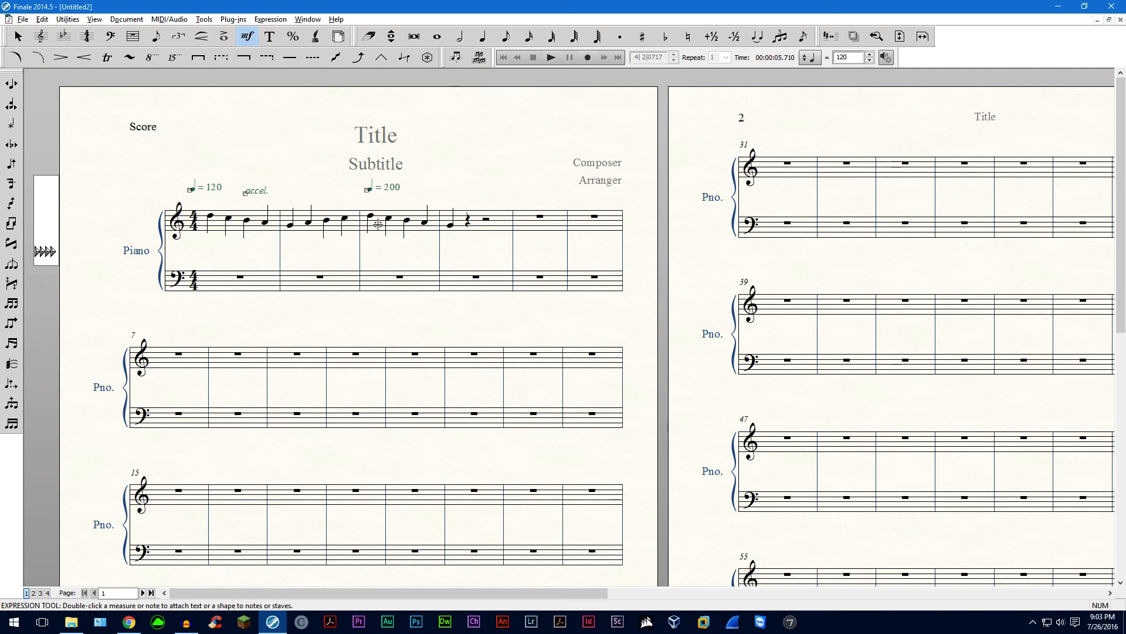
{"action": "mouse_move", "coordinate": [350, 252]}
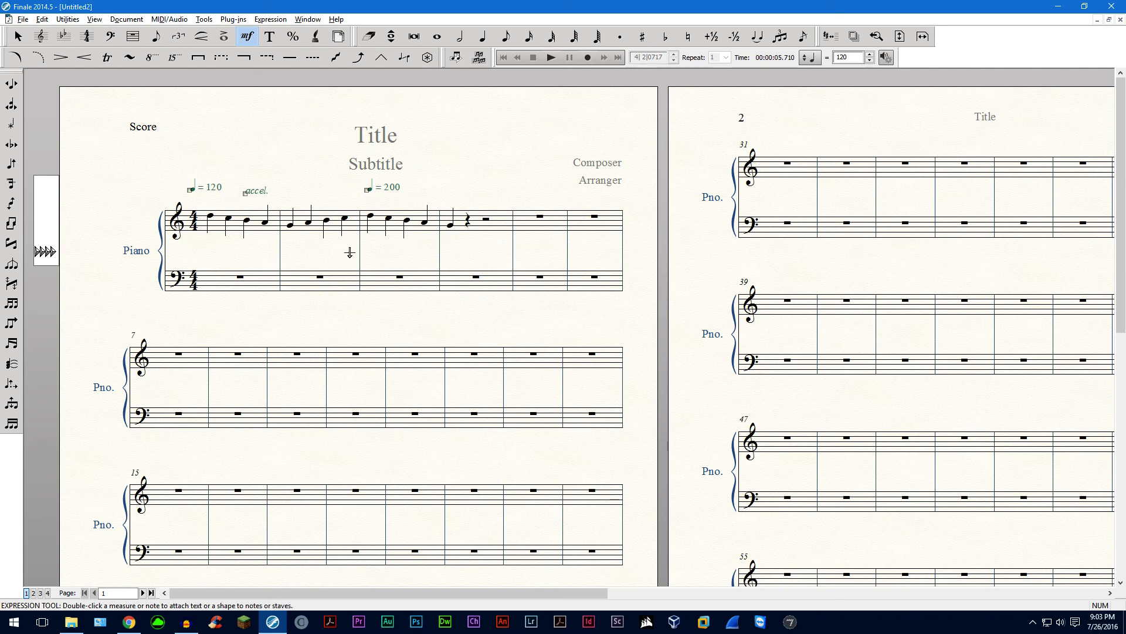
{"action": "mouse_move", "coordinate": [339, 212]}
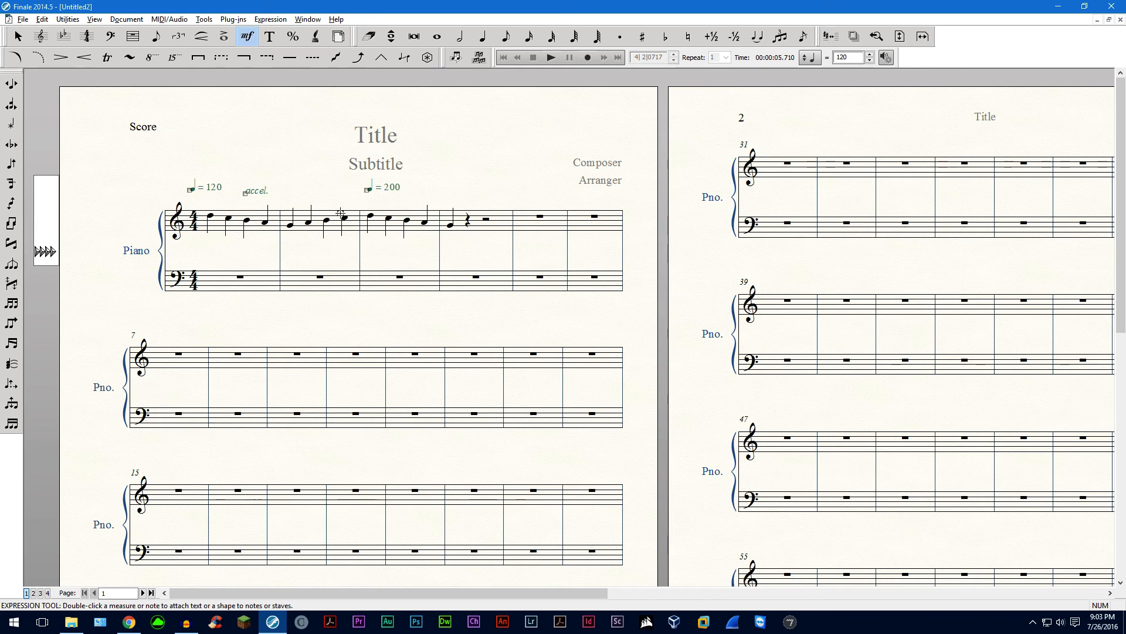
{"action": "mouse_move", "coordinate": [322, 208]}
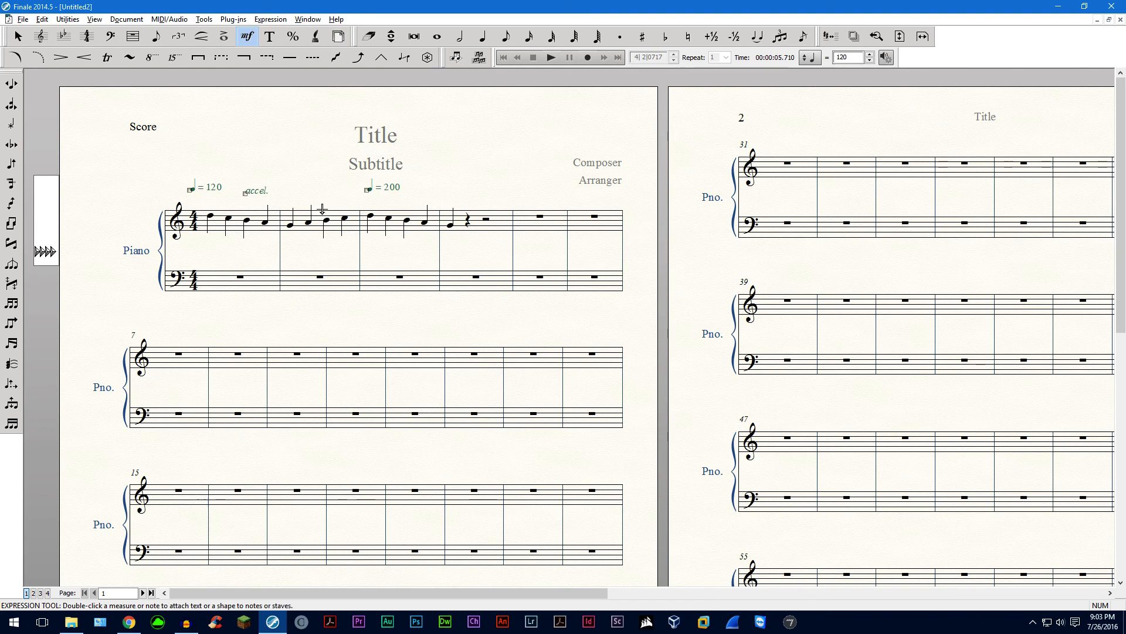
{"action": "mouse_move", "coordinate": [358, 208]}
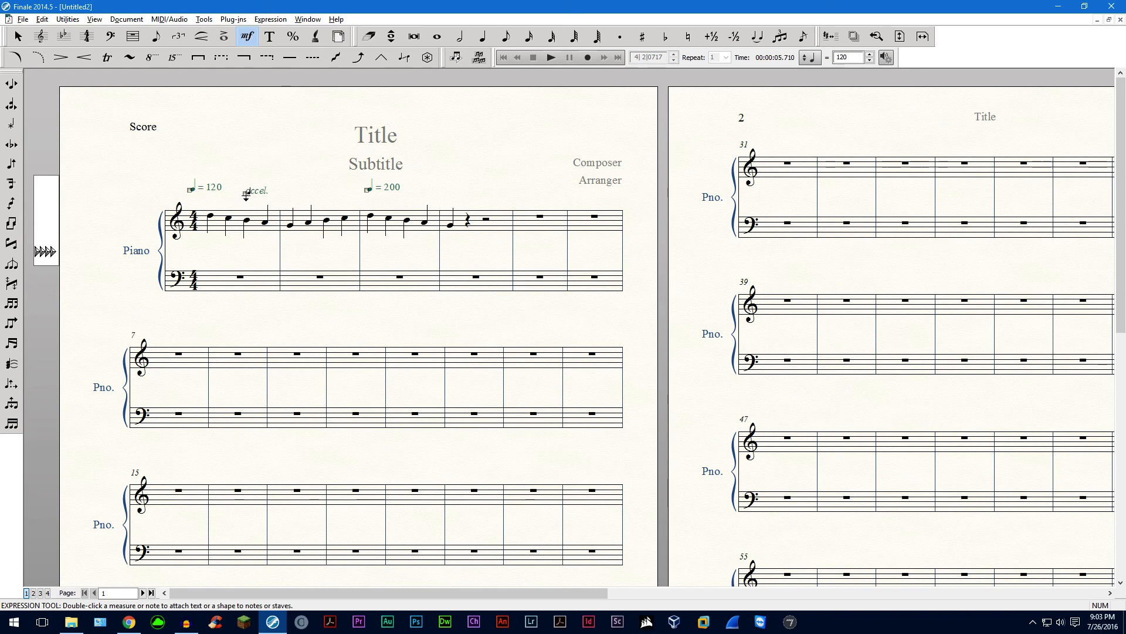
{"action": "mouse_move", "coordinate": [300, 190]}
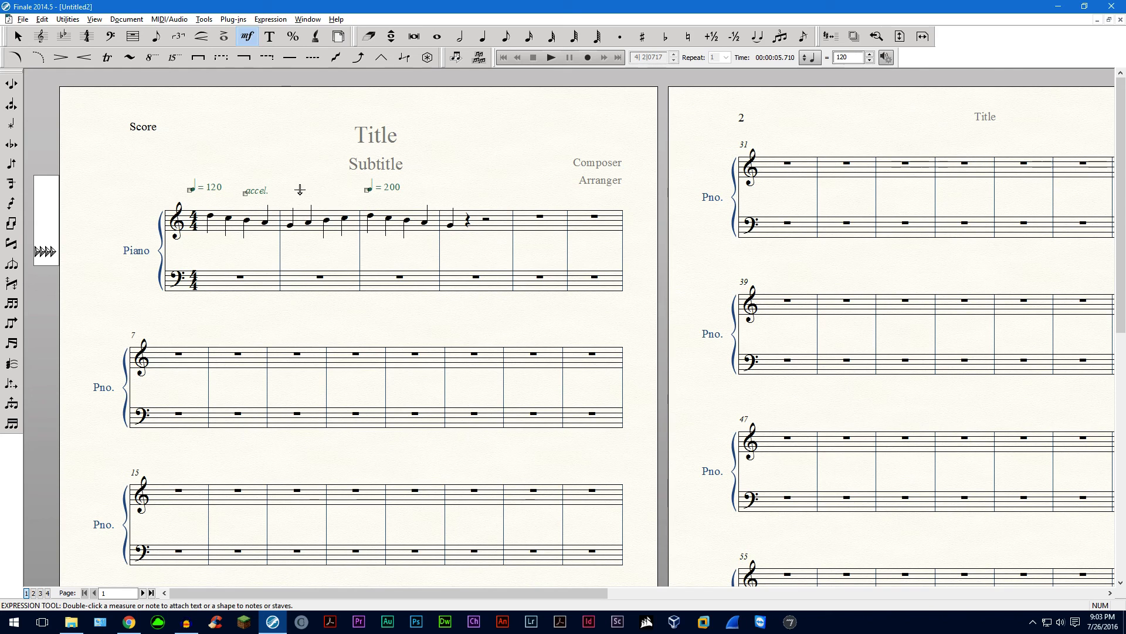
Set Human Playback to the Custom style, accepting its default settings
{"action": "left_click", "coordinate": [169, 19]}
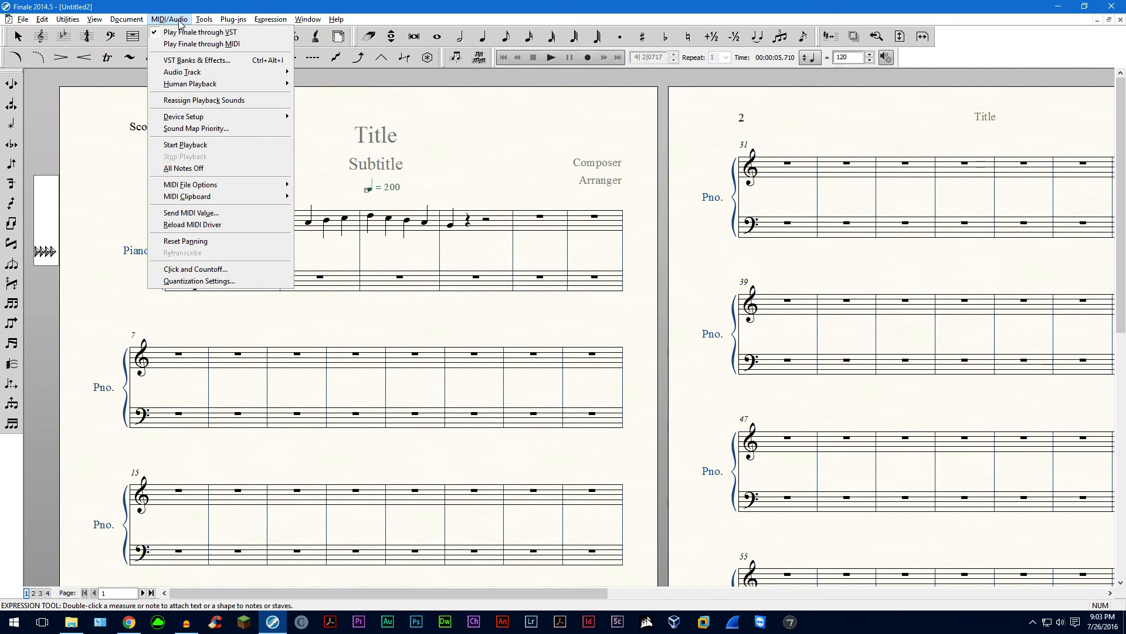
{"action": "mouse_move", "coordinate": [190, 83]}
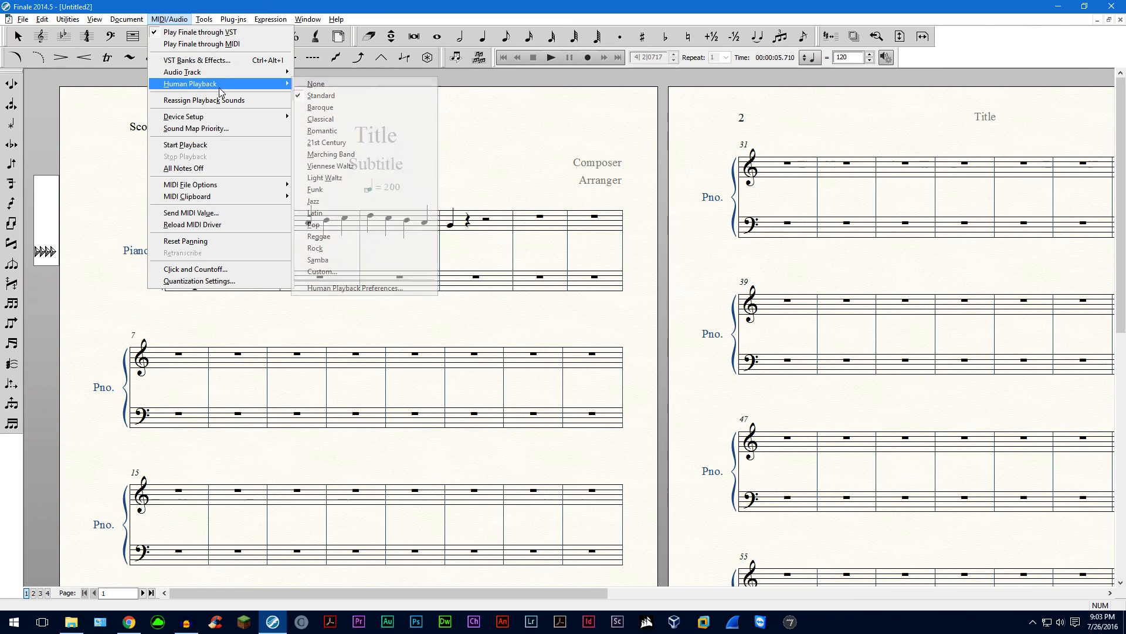
{"action": "mouse_move", "coordinate": [352, 96]}
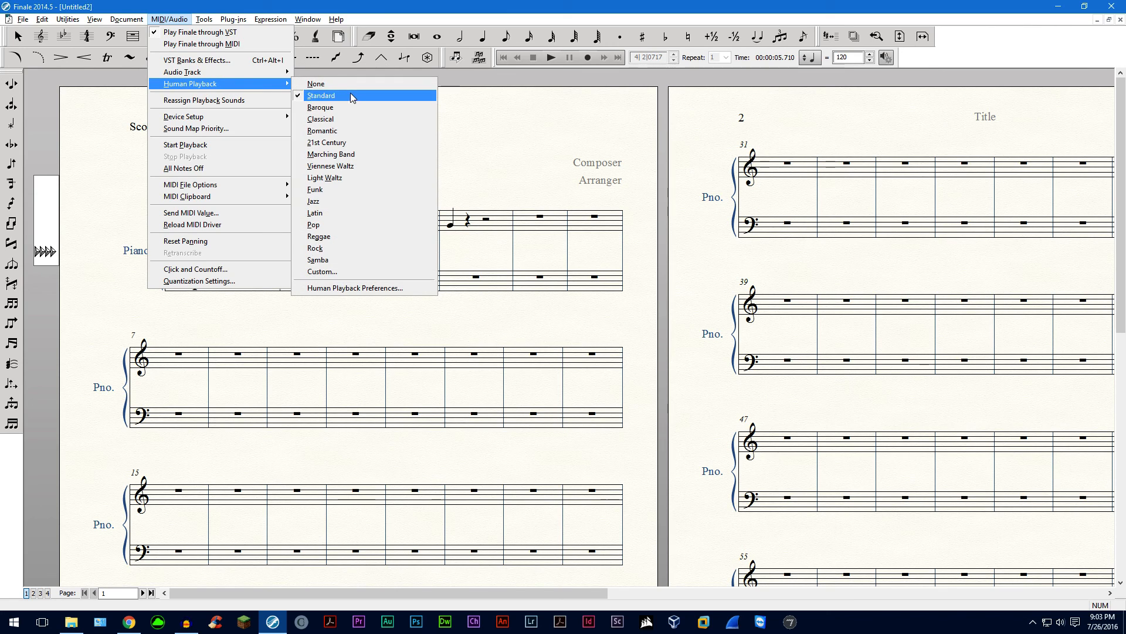
{"action": "mouse_move", "coordinate": [349, 100]}
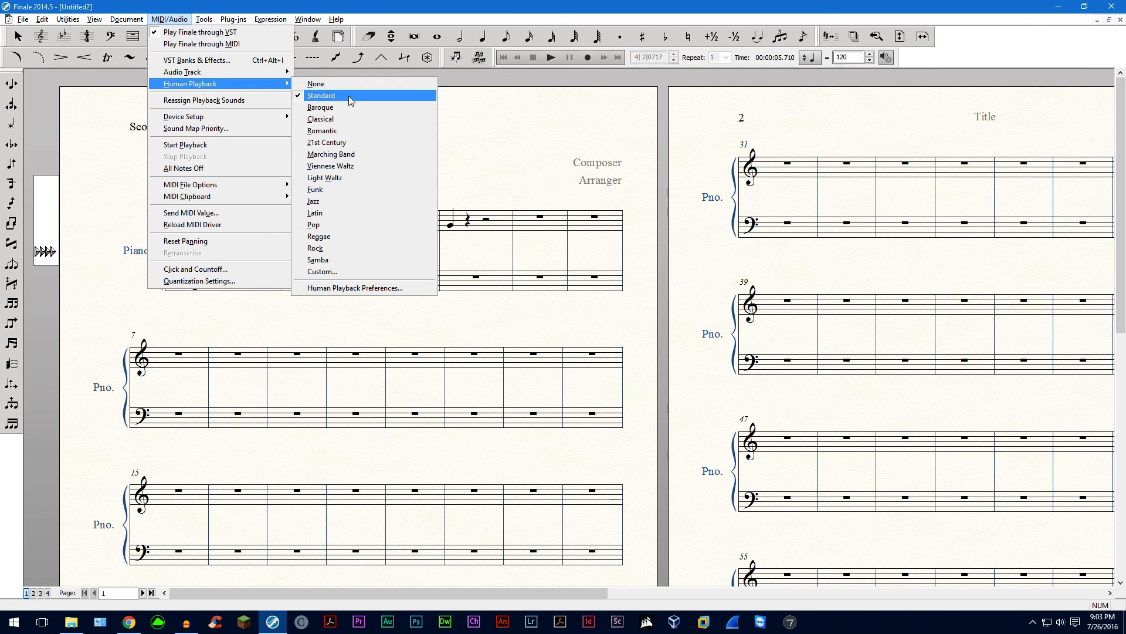
{"action": "mouse_move", "coordinate": [350, 142]}
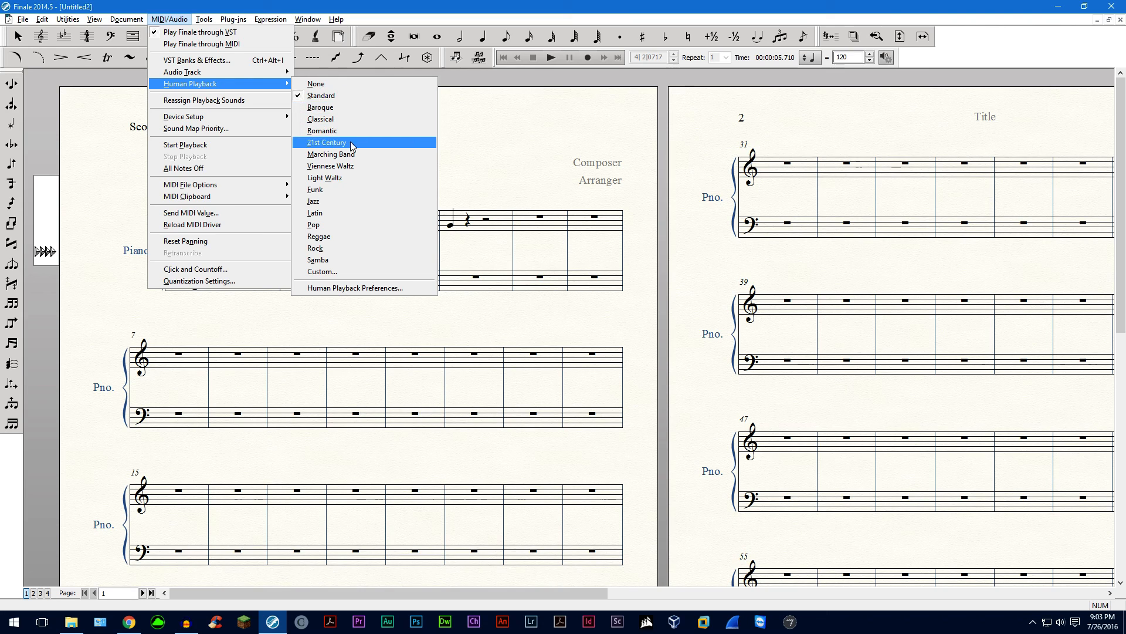
{"action": "mouse_move", "coordinate": [351, 151]}
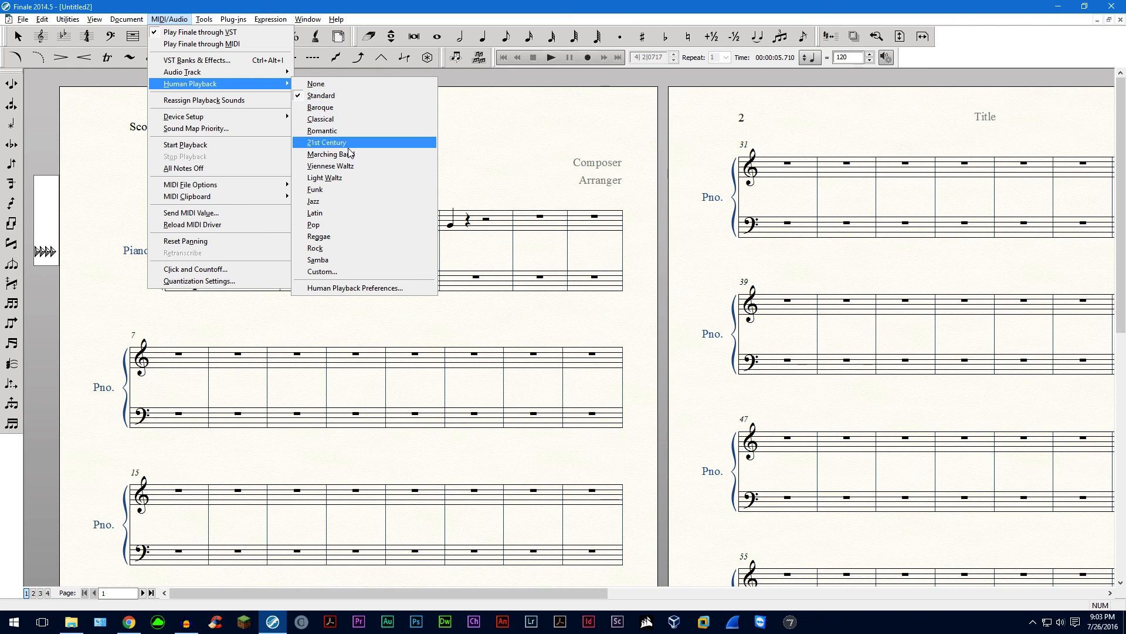
{"action": "mouse_move", "coordinate": [347, 149]}
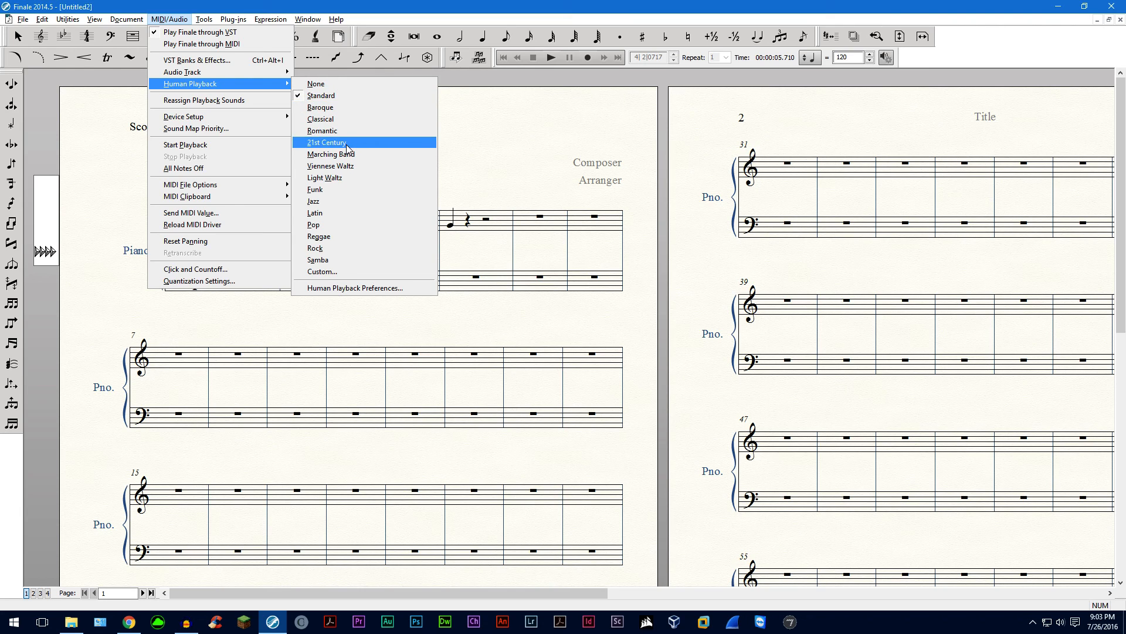
{"action": "left_click", "coordinate": [326, 142]}
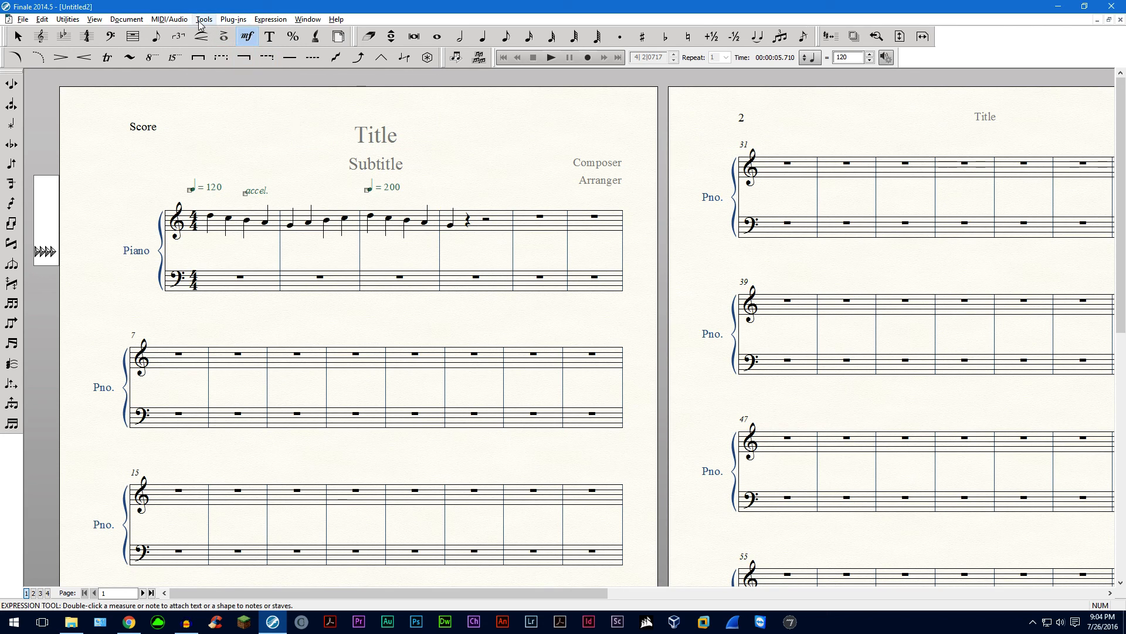
{"action": "left_click", "coordinate": [169, 19]}
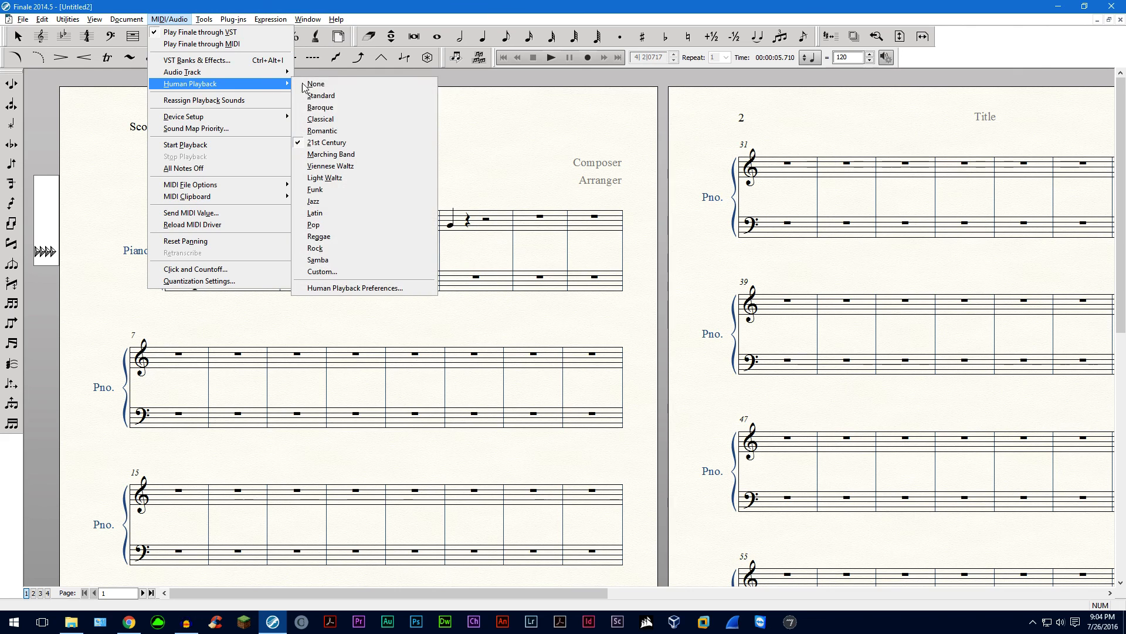
{"action": "left_click", "coordinate": [321, 272]}
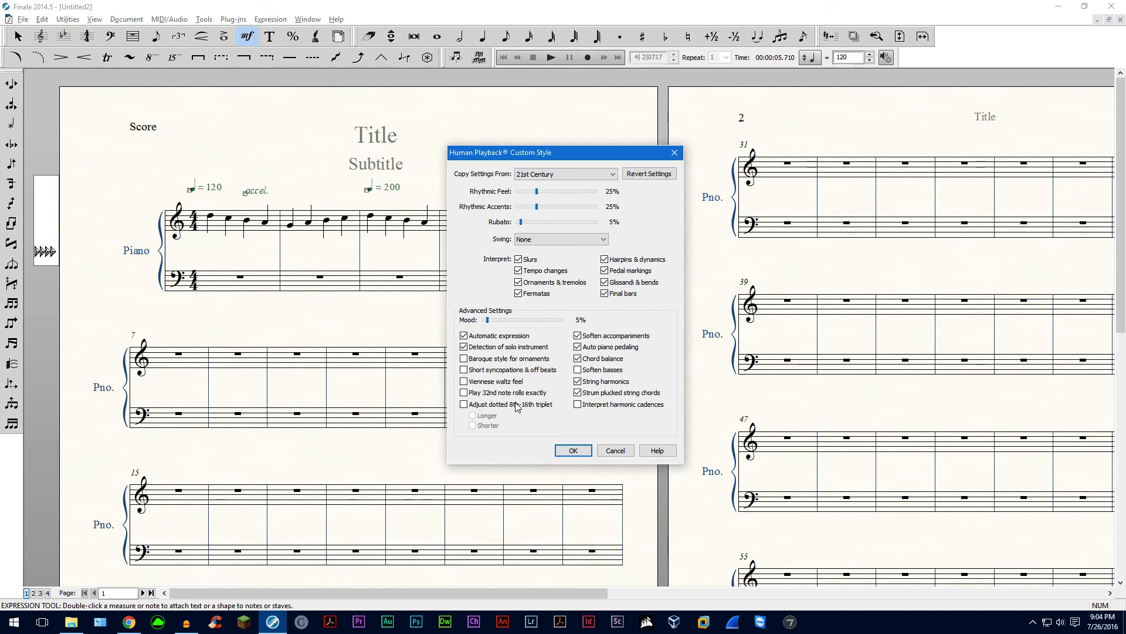
{"action": "mouse_move", "coordinate": [496, 375]}
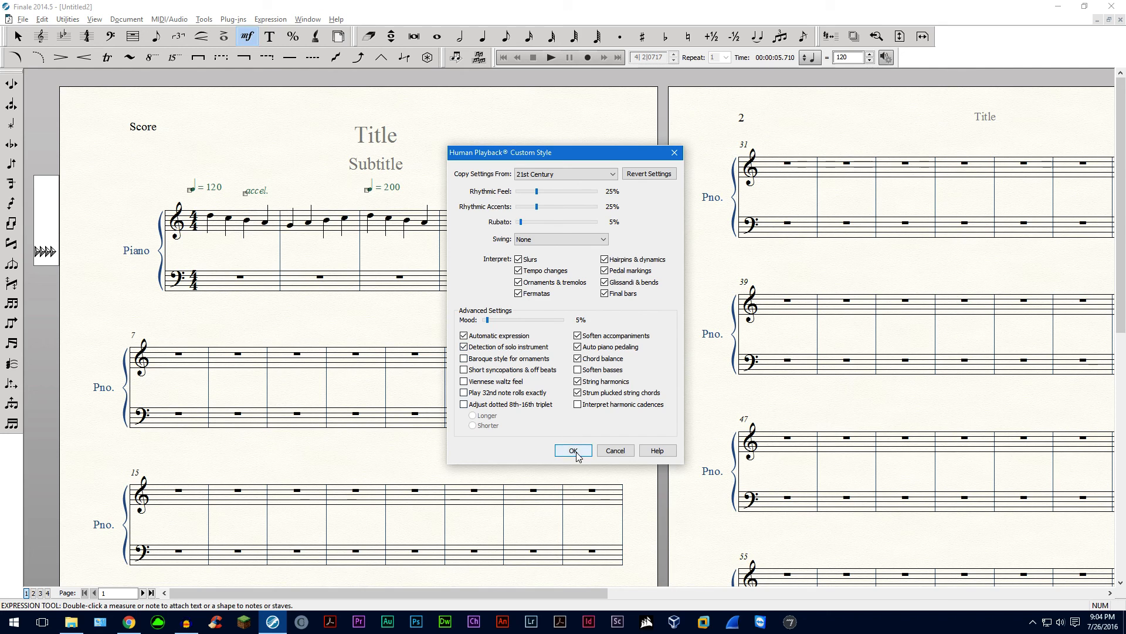
{"action": "left_click", "coordinate": [573, 451]}
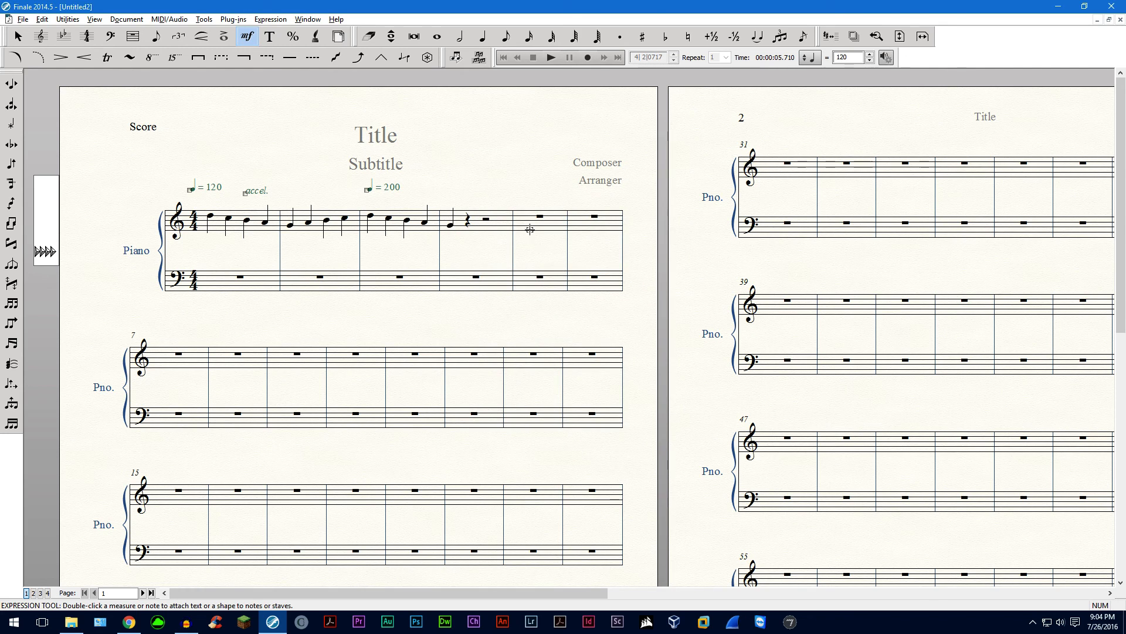
{"action": "mouse_move", "coordinate": [247, 199]}
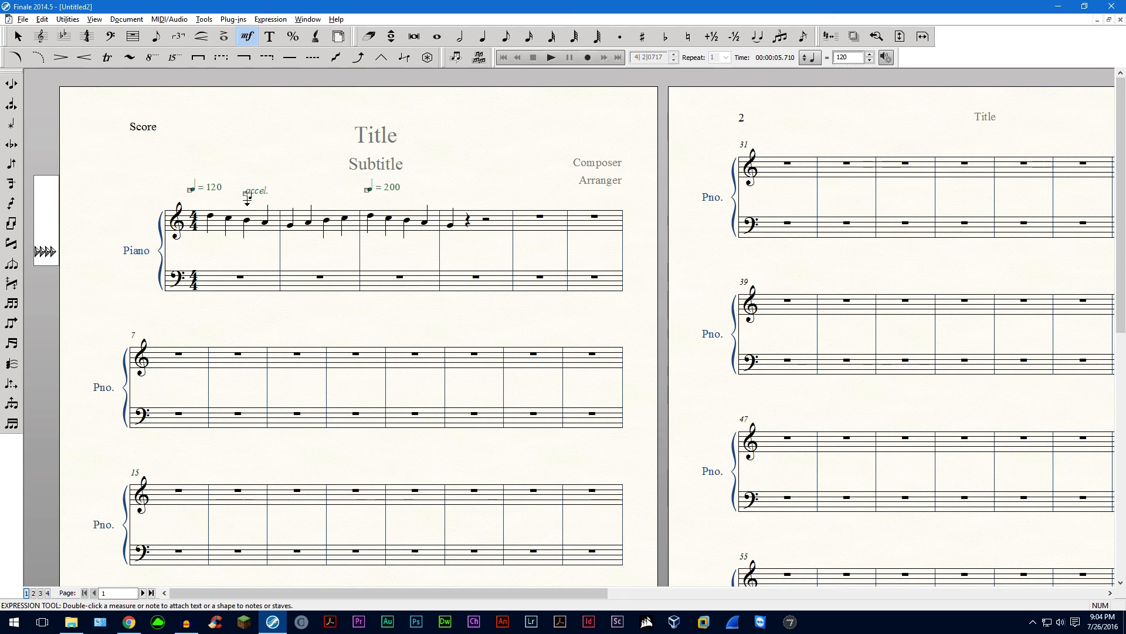
{"action": "mouse_move", "coordinate": [284, 173]}
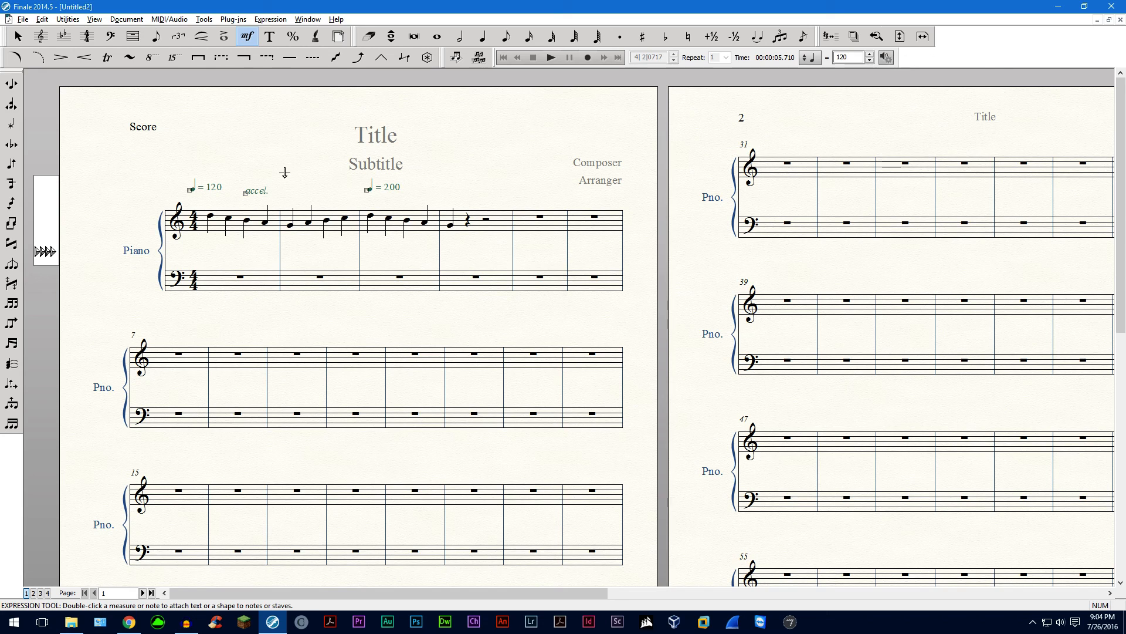
{"action": "mouse_move", "coordinate": [242, 207]}
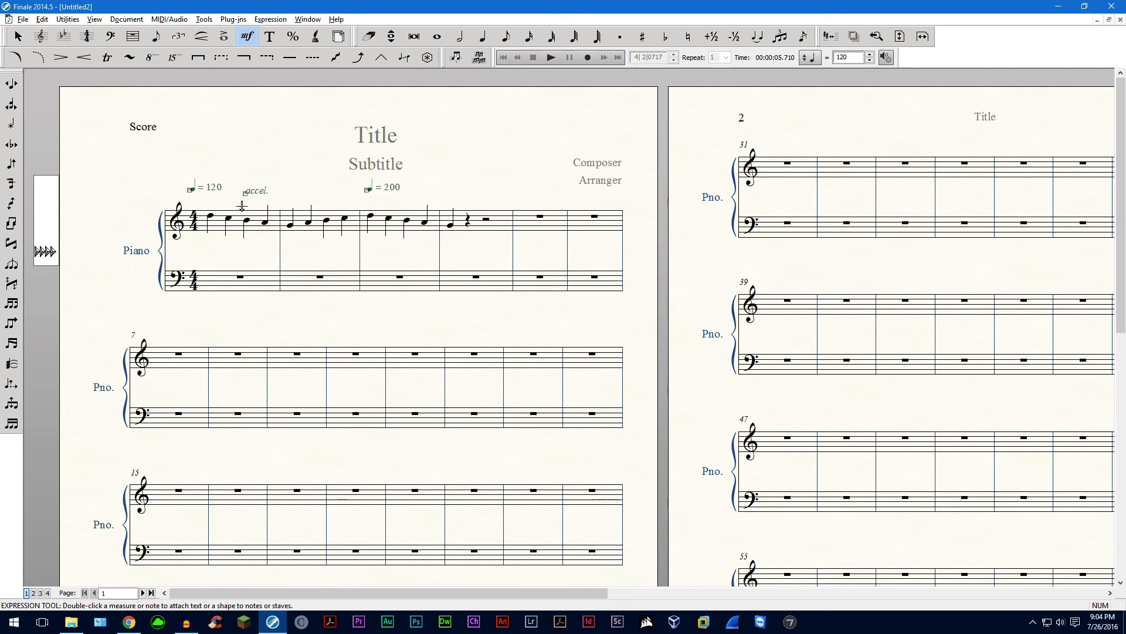
{"action": "mouse_move", "coordinate": [377, 225]}
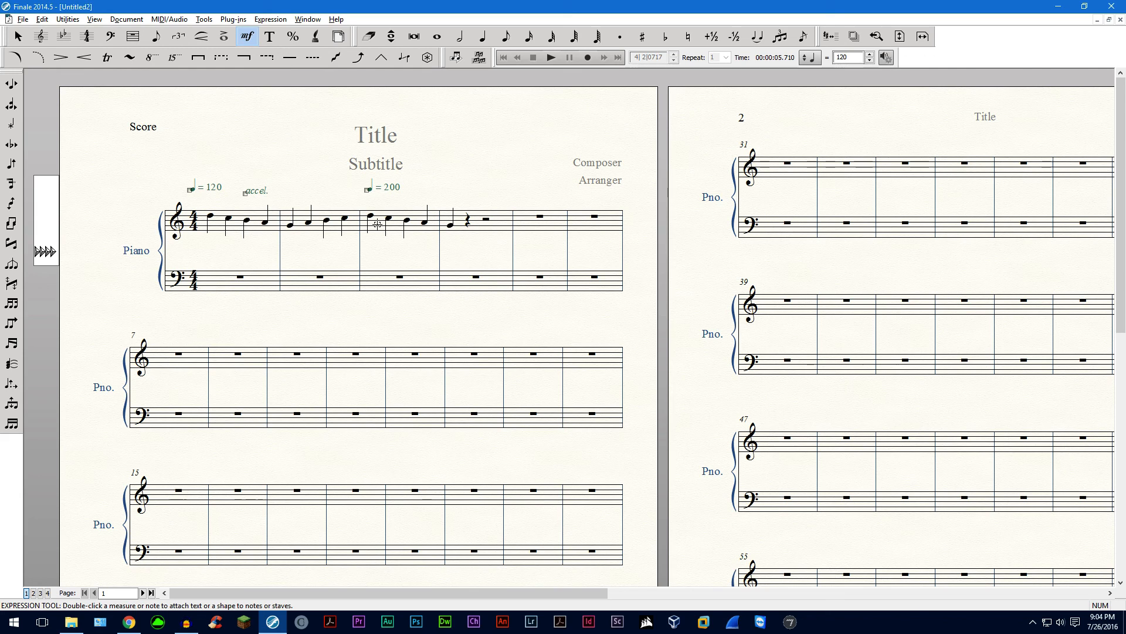
Switch to the Selection Tool, then select and deselect the empty fifth measure
{"action": "left_click", "coordinate": [17, 36]}
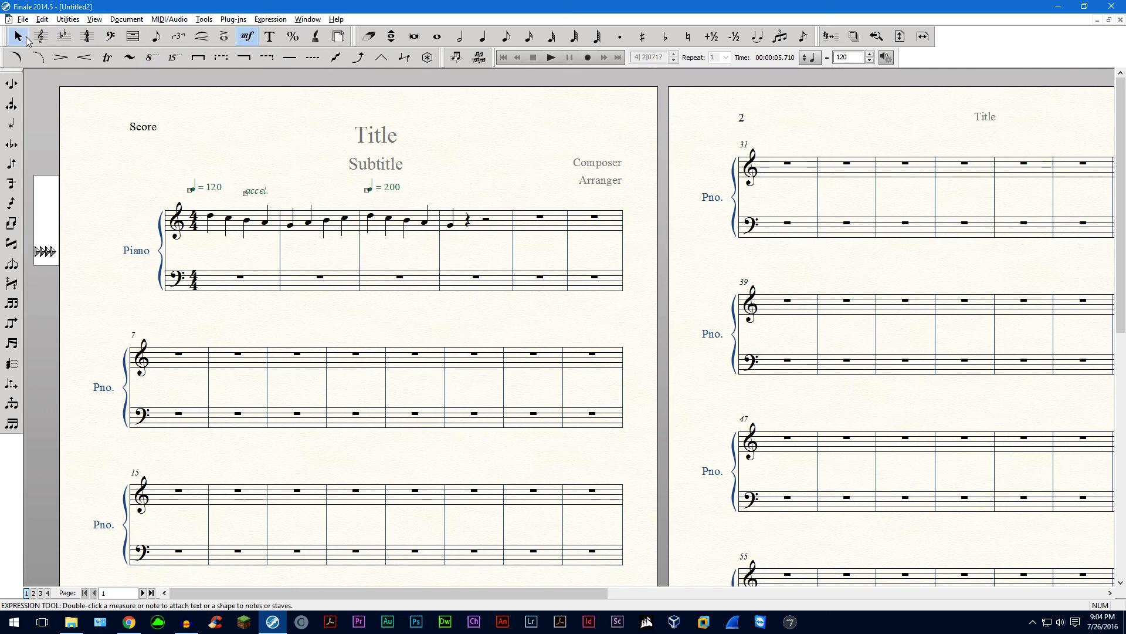
{"action": "left_click", "coordinate": [16, 37]}
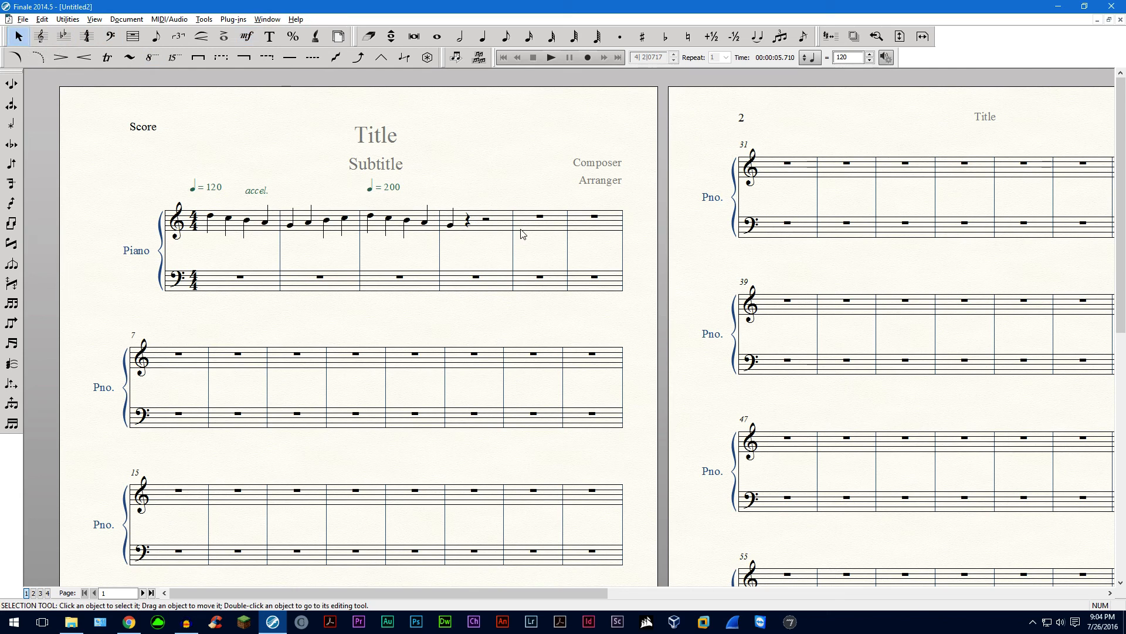
{"action": "left_click", "coordinate": [538, 217]}
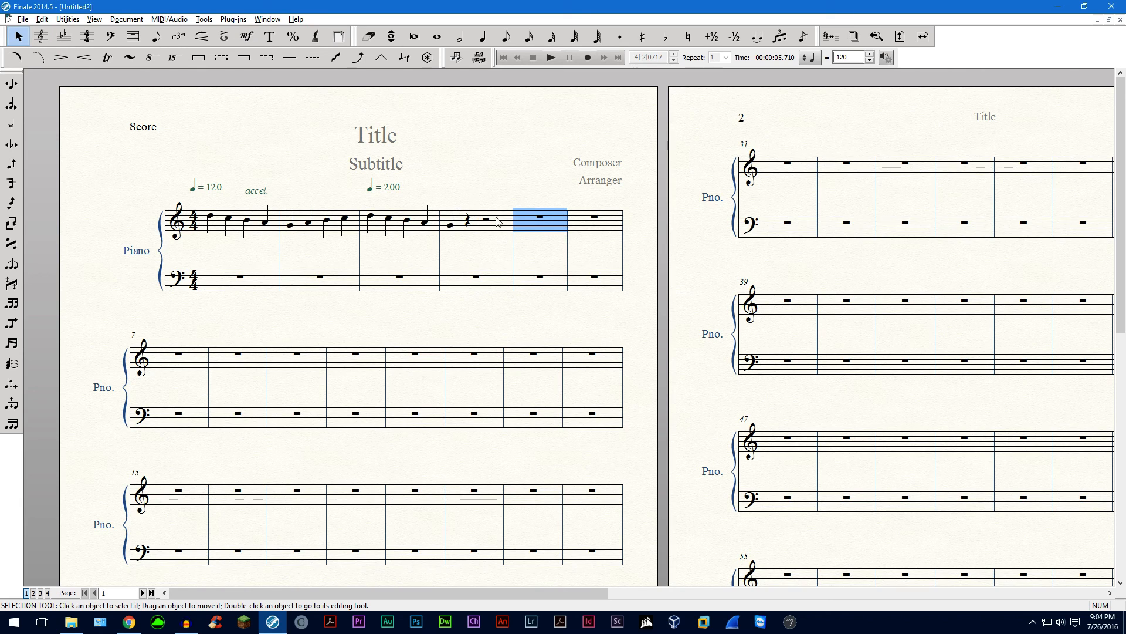
{"action": "left_click", "coordinate": [535, 229]}
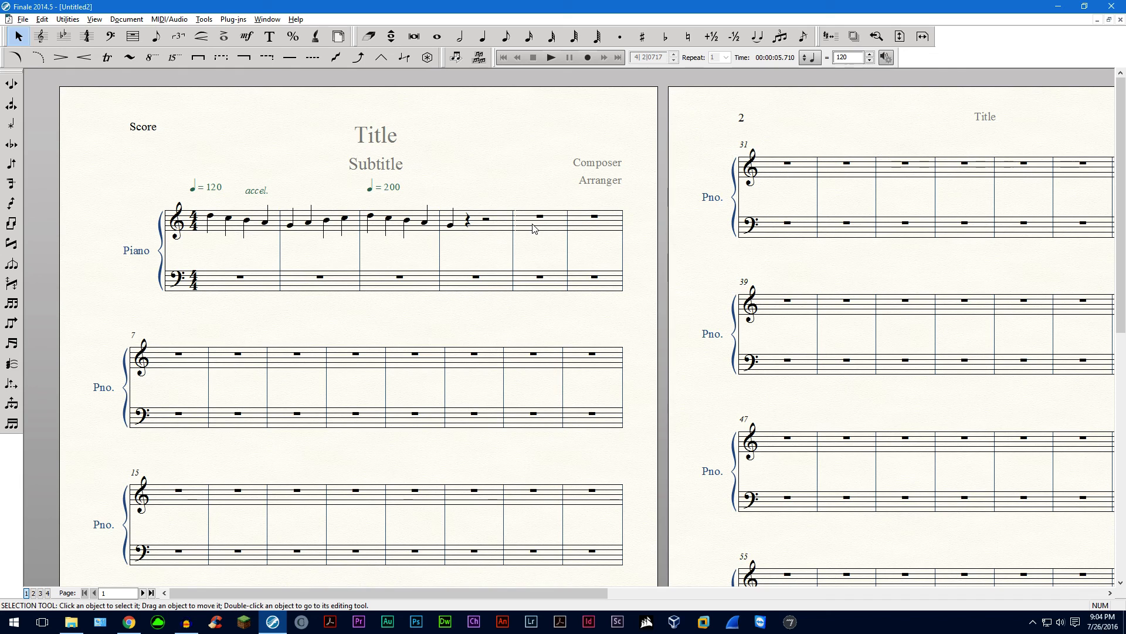
{"action": "mouse_move", "coordinate": [563, 233]}
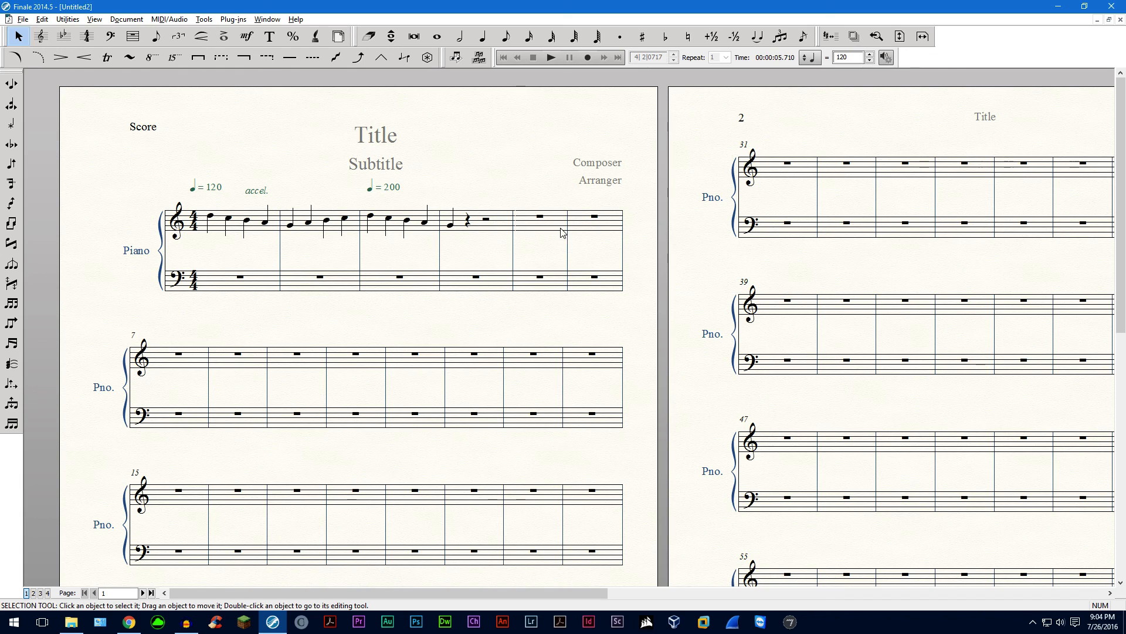
{"action": "mouse_move", "coordinate": [530, 228]}
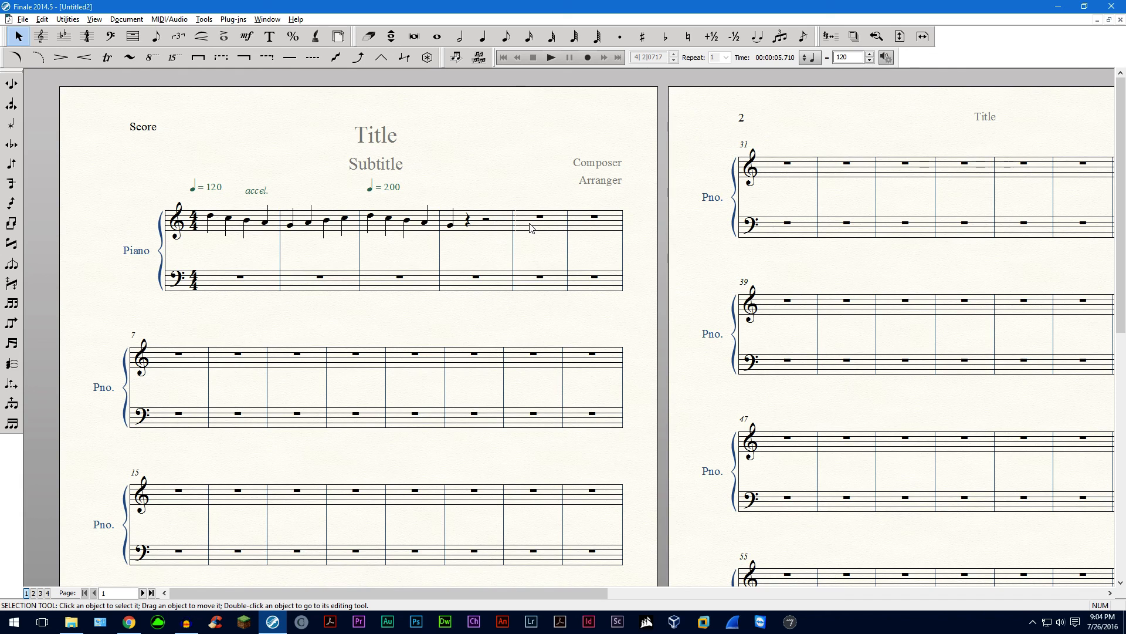
{"action": "mouse_move", "coordinate": [553, 230]}
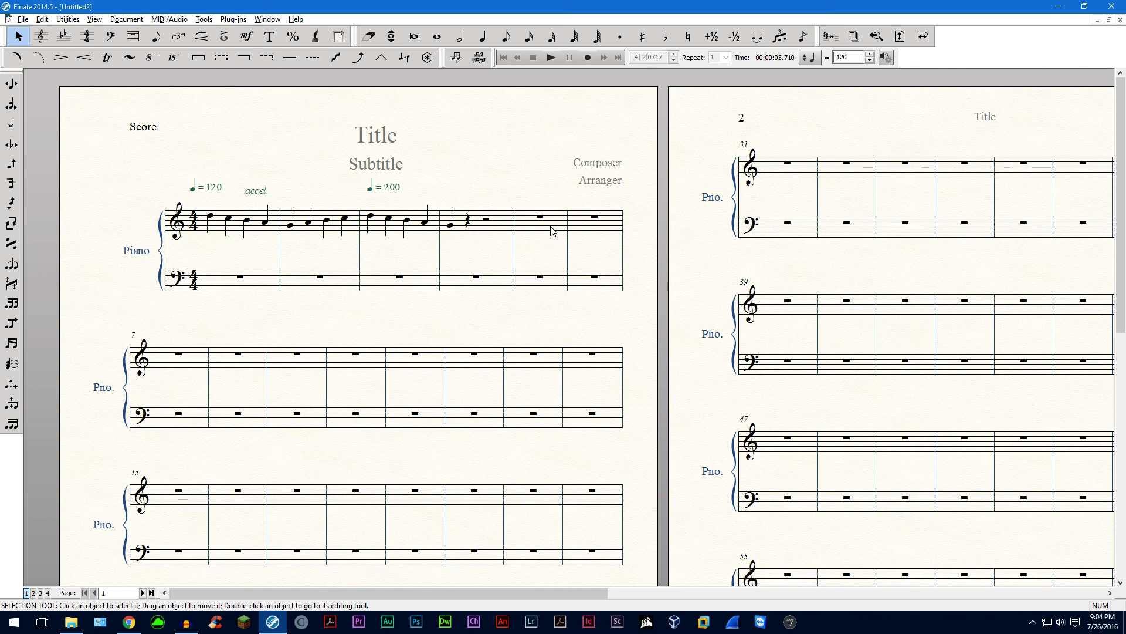
{"action": "mouse_move", "coordinate": [584, 238]}
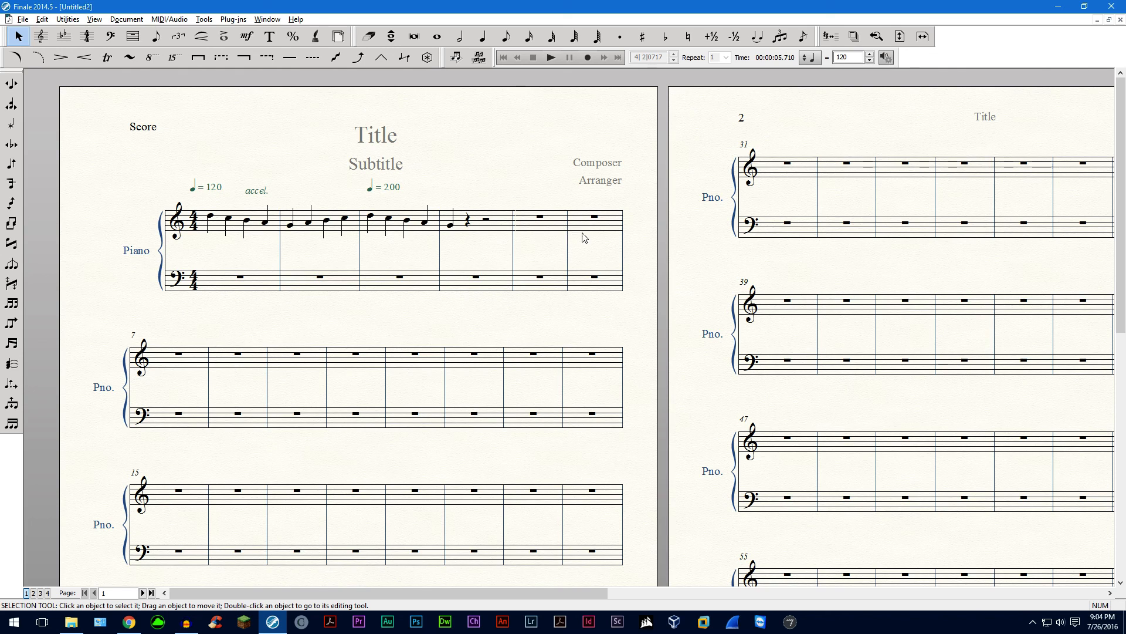
{"action": "mouse_move", "coordinate": [622, 239]}
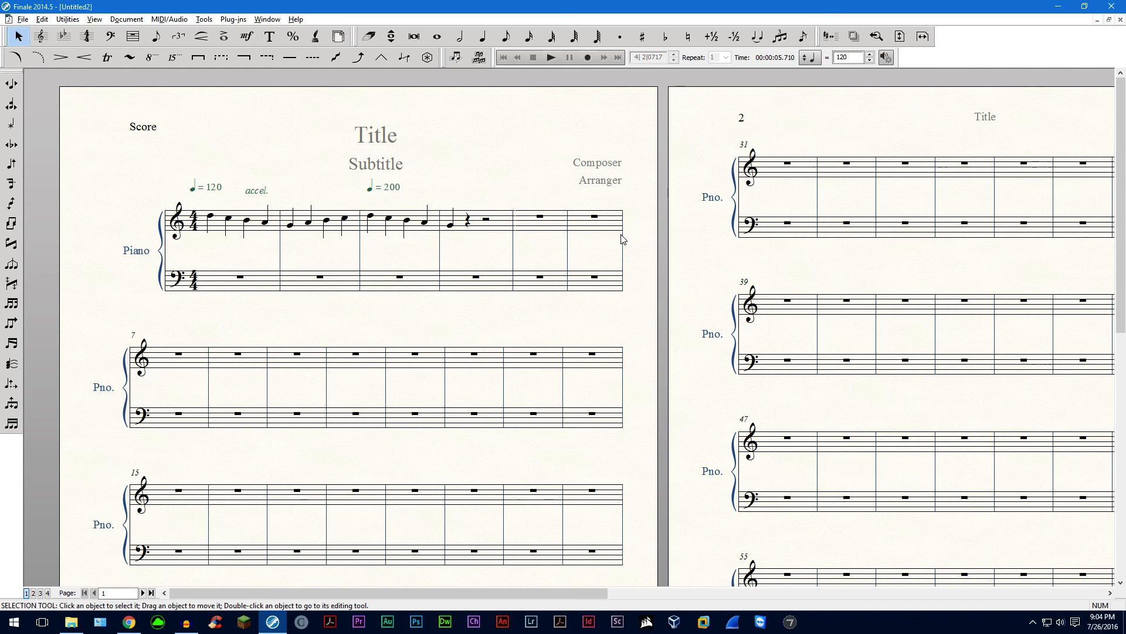
{"action": "mouse_move", "coordinate": [513, 239]}
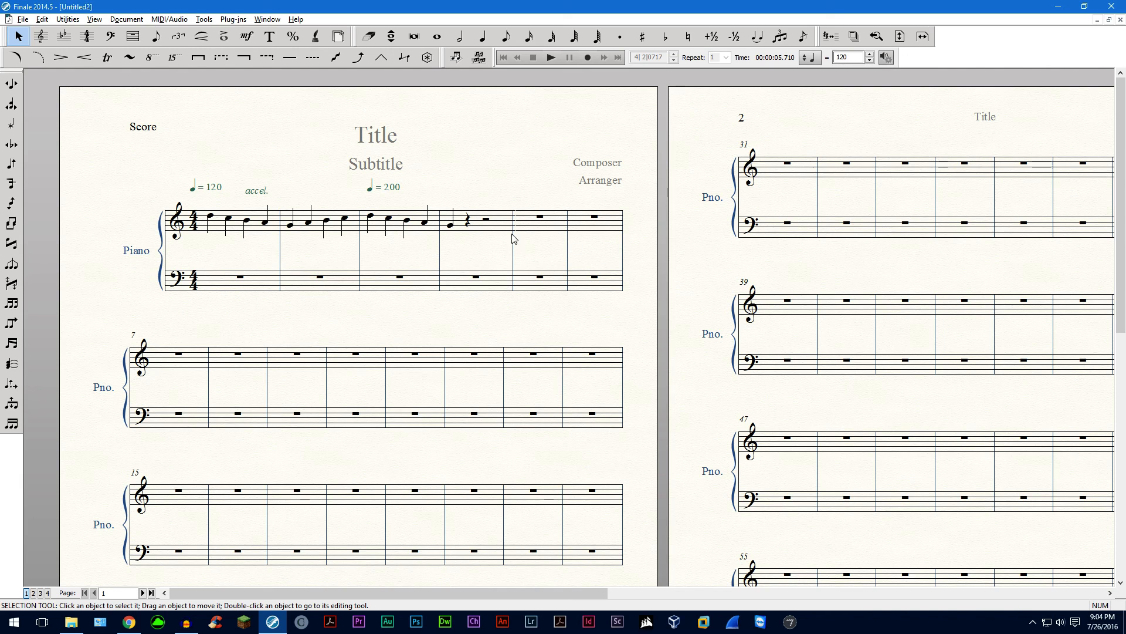
{"action": "mouse_move", "coordinate": [419, 141]}
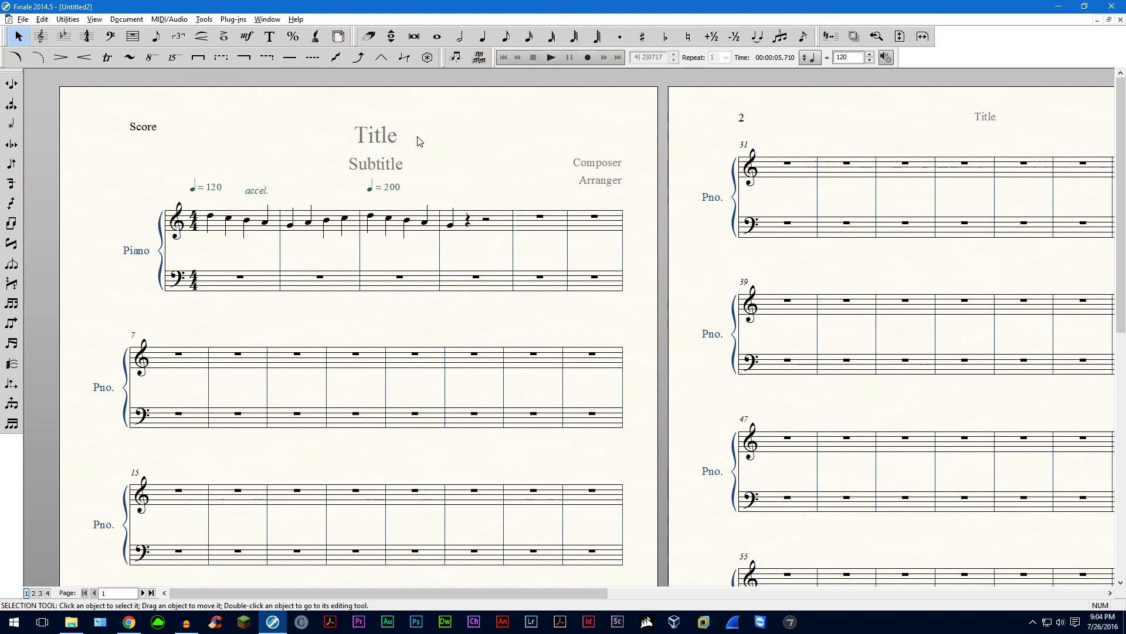
{"action": "mouse_move", "coordinate": [547, 199]}
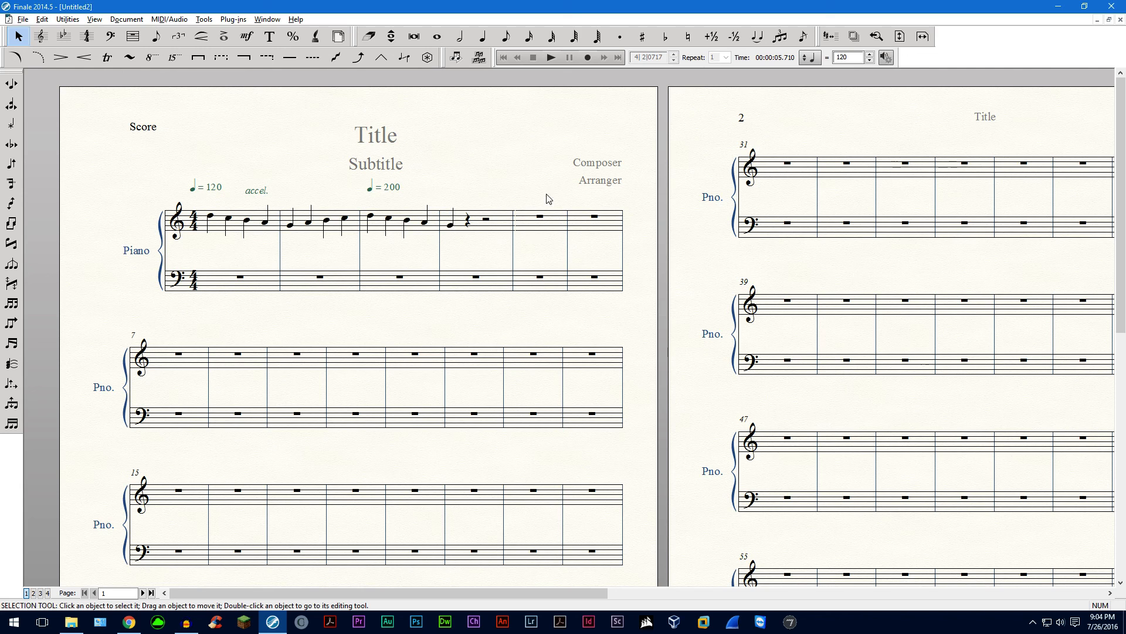
Turn off Final bars in the Custom Human Playback style settings and confirm
{"action": "left_click", "coordinate": [169, 18]}
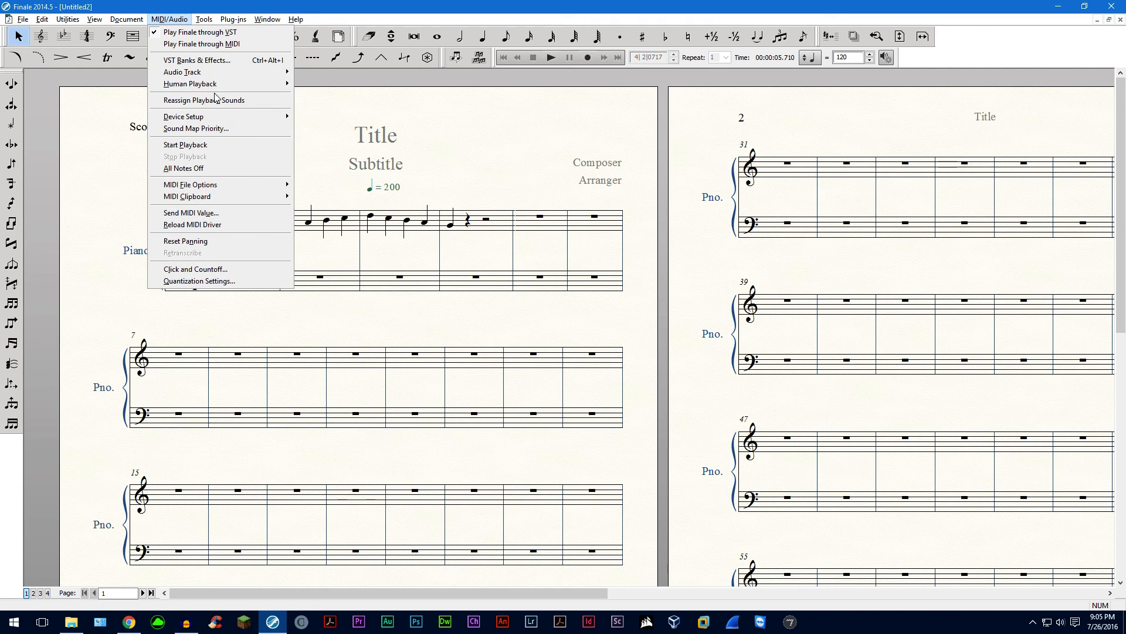
{"action": "left_click", "coordinate": [190, 83]}
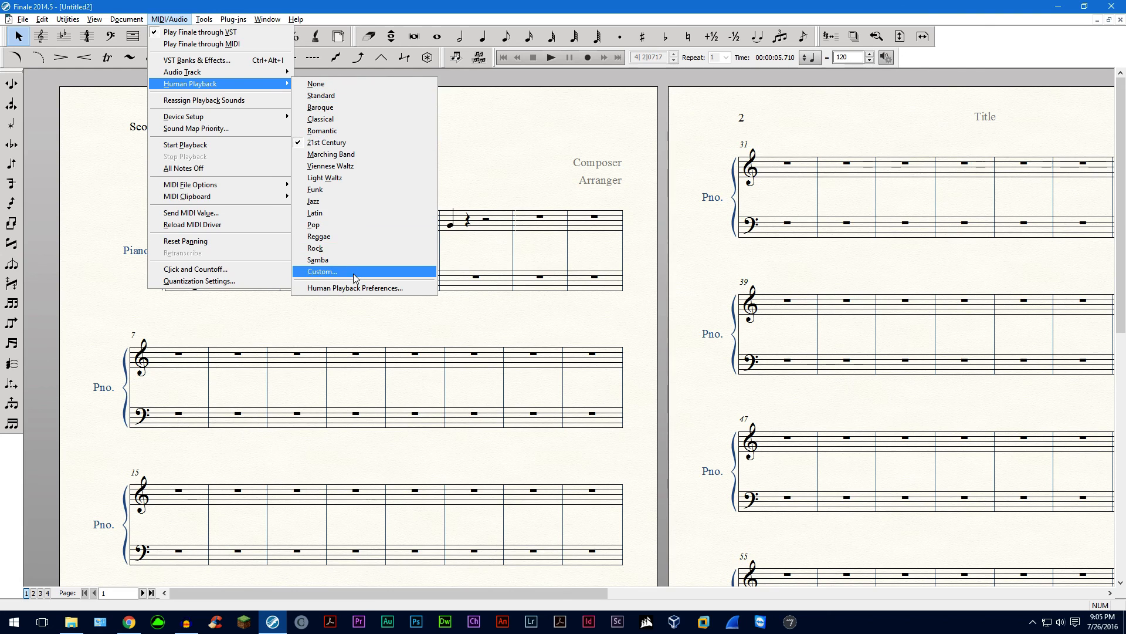
{"action": "left_click", "coordinate": [322, 272]}
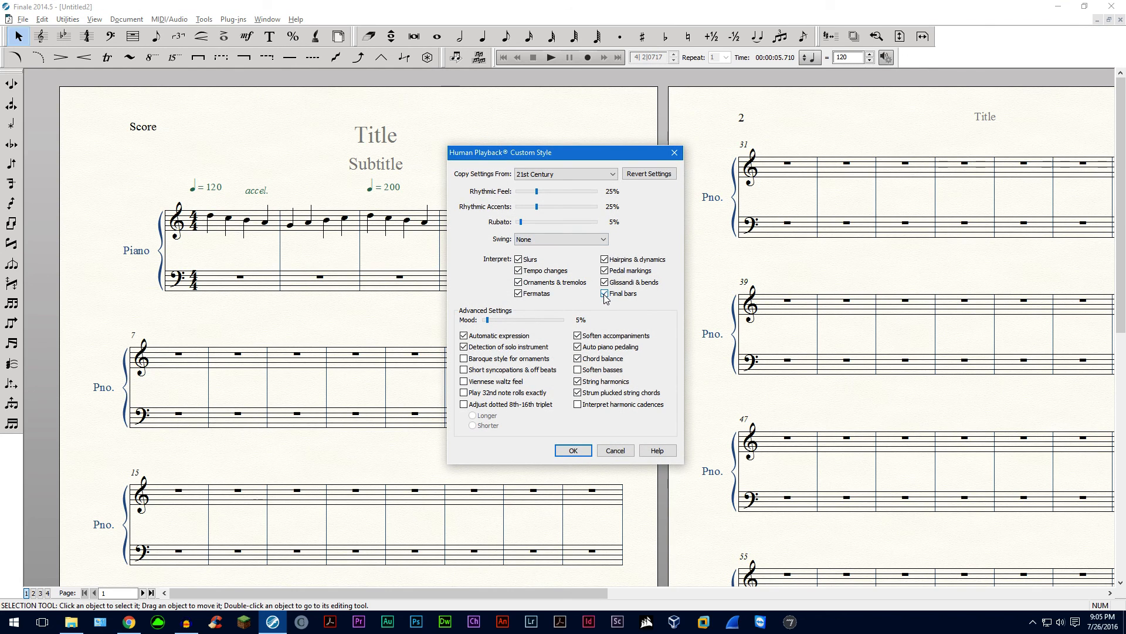
{"action": "left_click", "coordinate": [604, 294]}
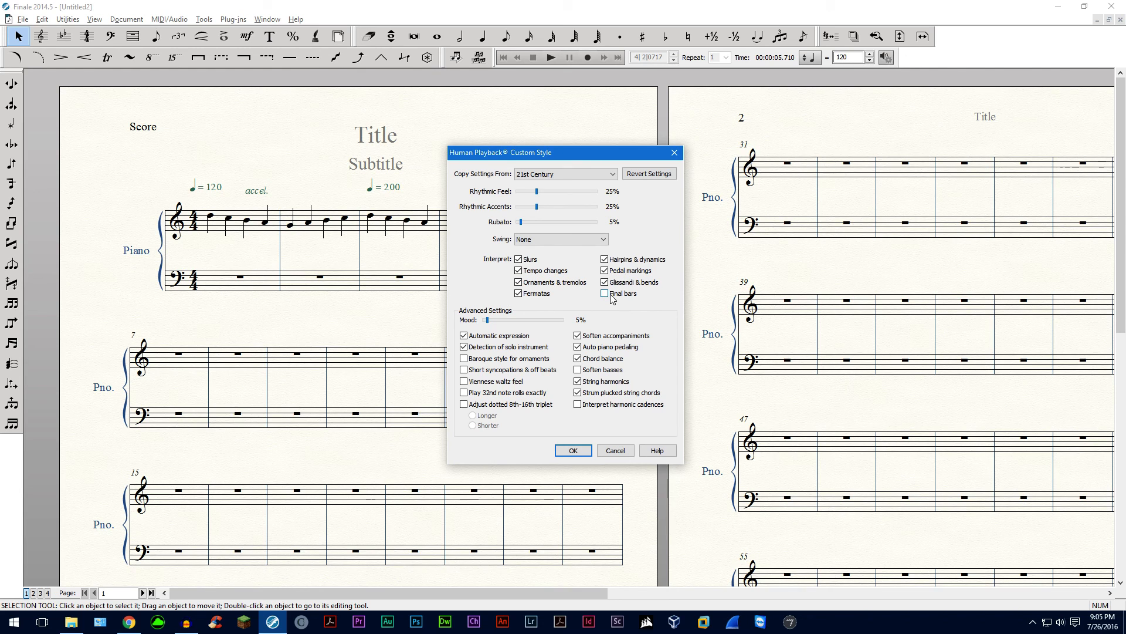
{"action": "left_click", "coordinate": [572, 451]}
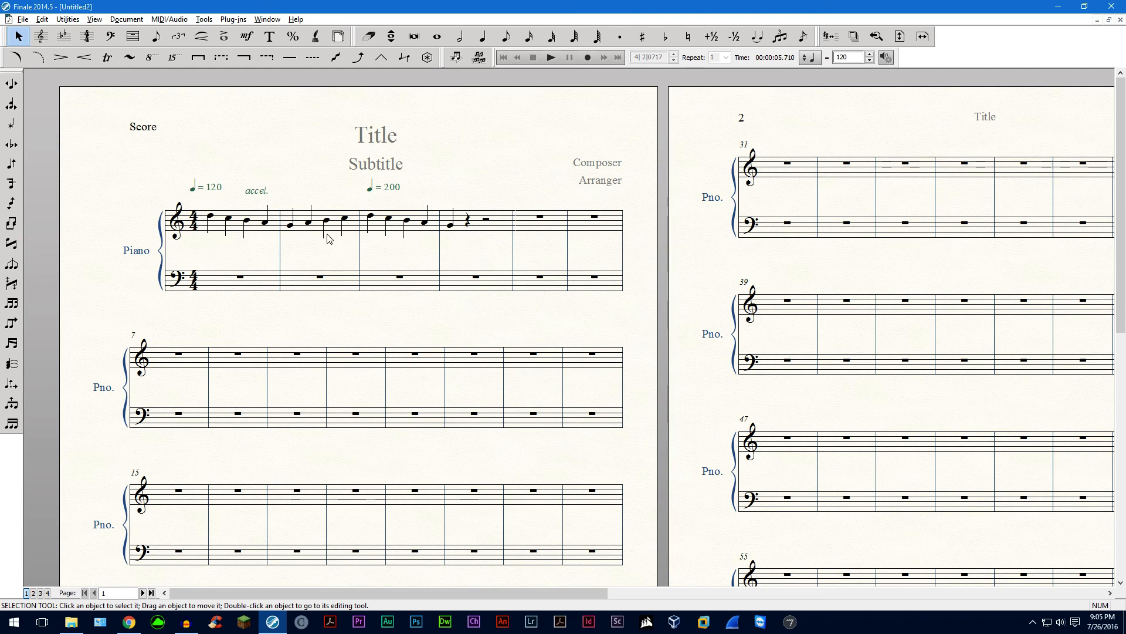
{"action": "mouse_move", "coordinate": [627, 259]}
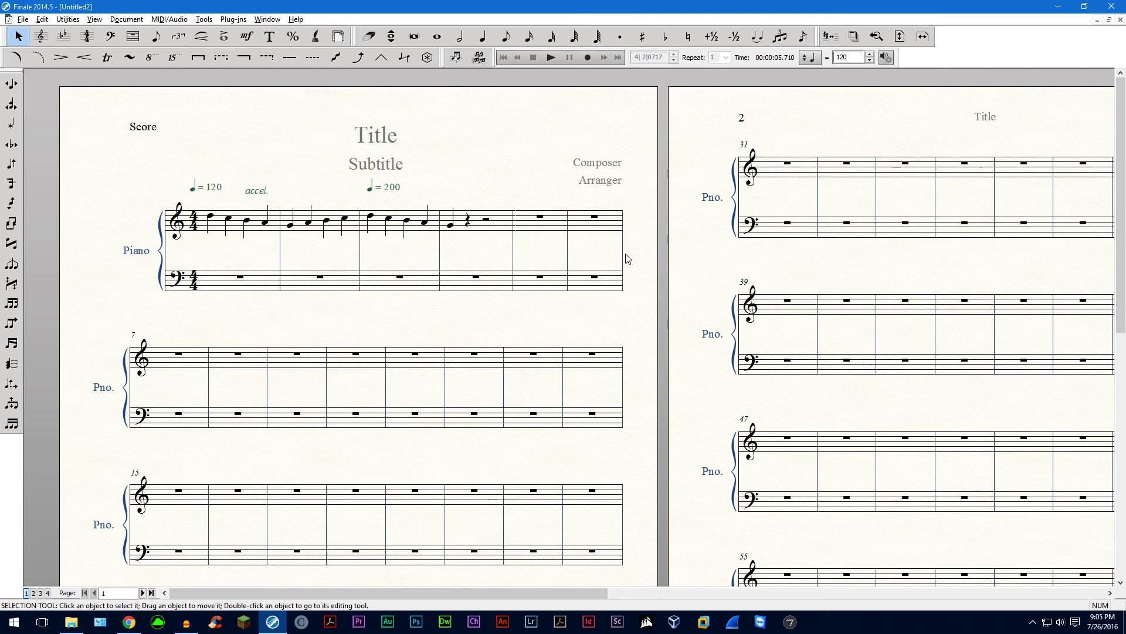
{"action": "mouse_move", "coordinate": [574, 272]}
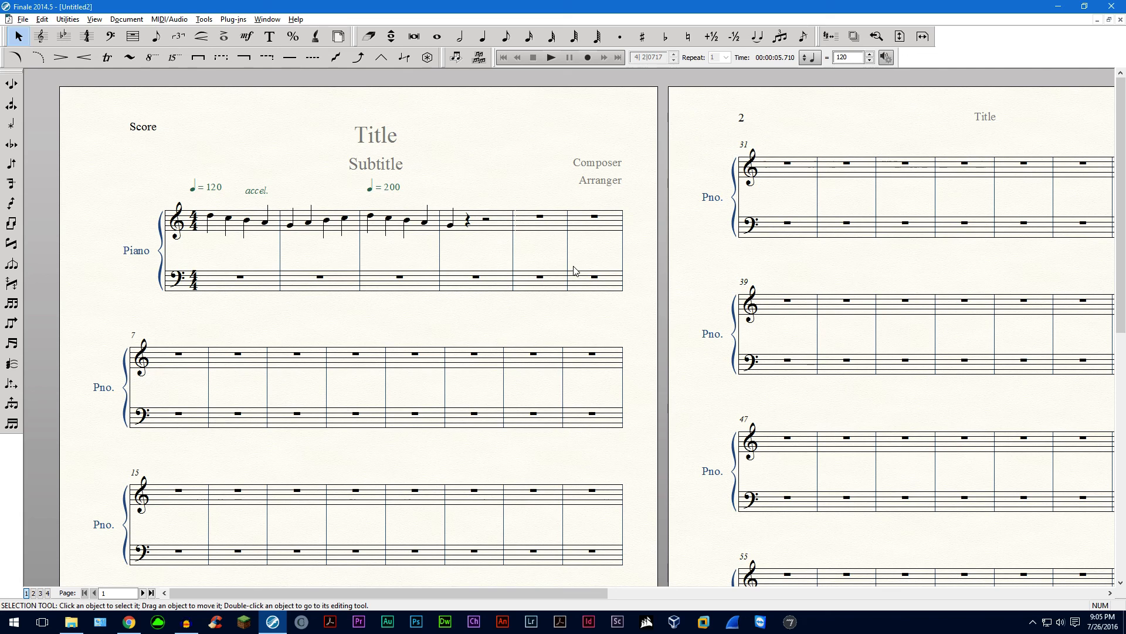
{"action": "mouse_move", "coordinate": [576, 274]}
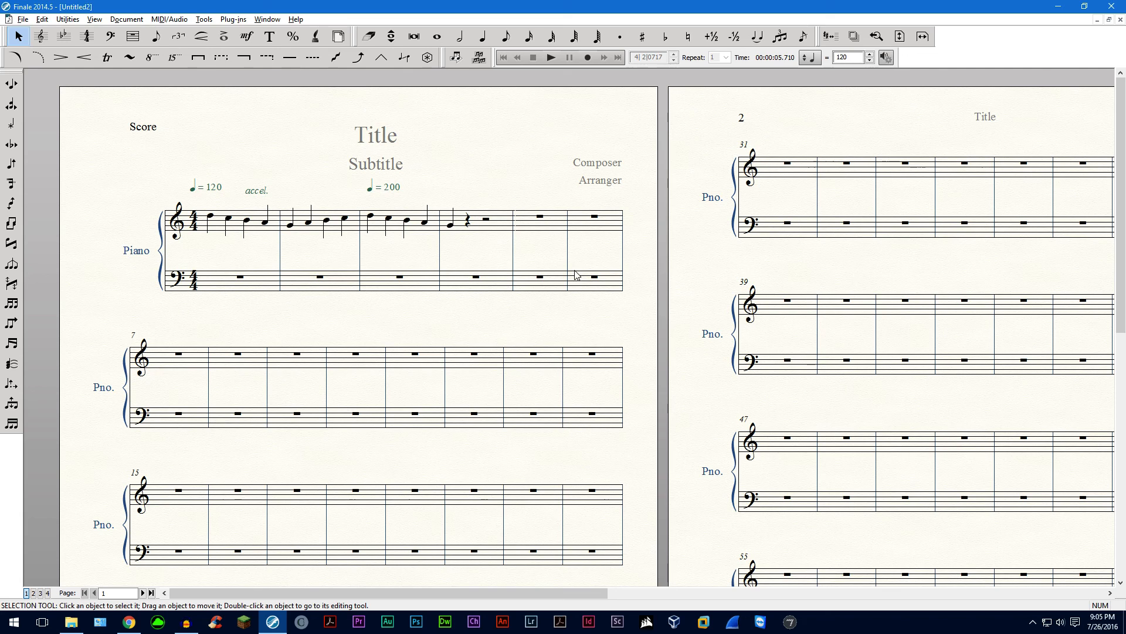